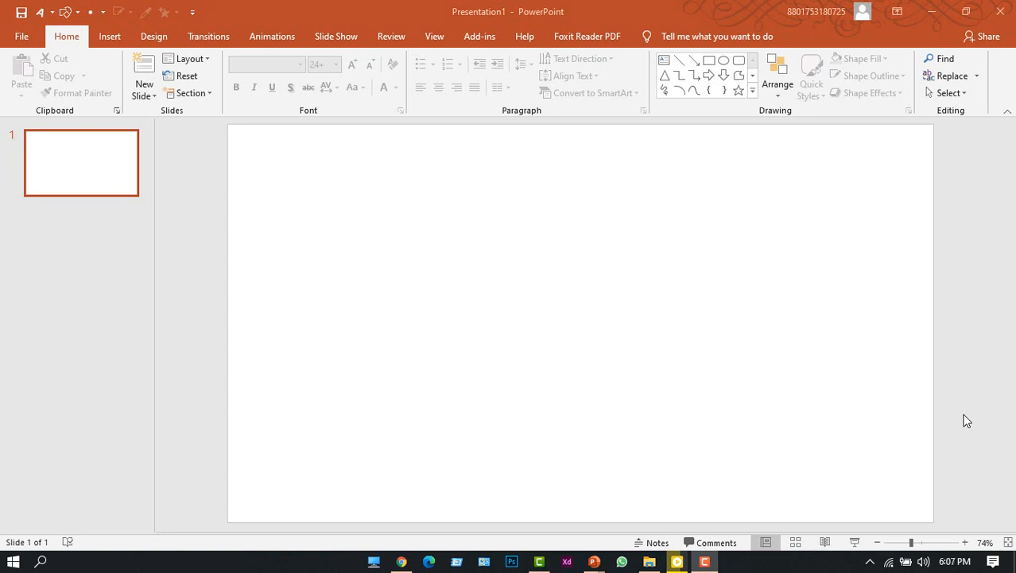
{"action": "mouse_move", "coordinate": [977, 374]}
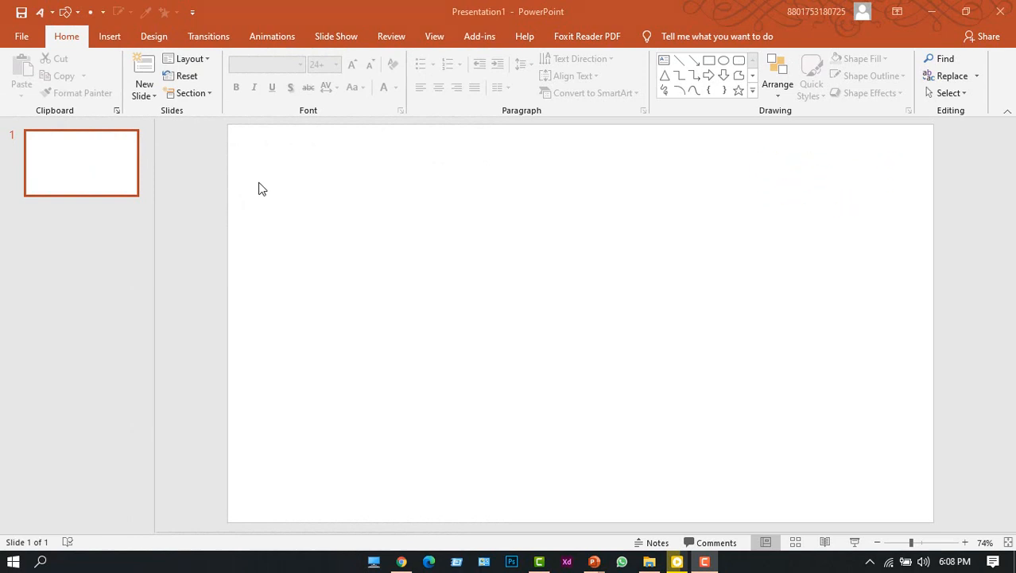
{"action": "mouse_move", "coordinate": [257, 193]}
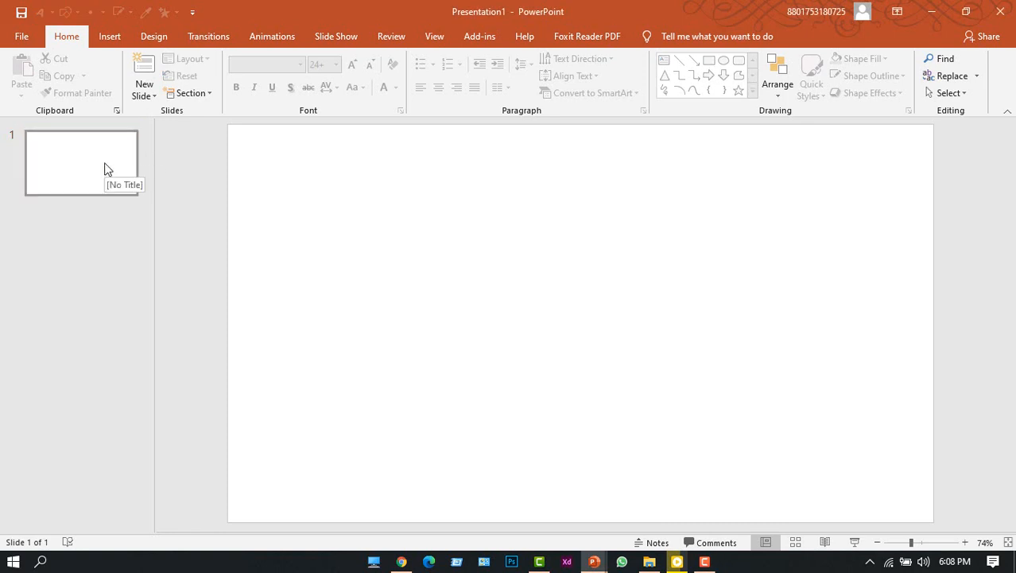
Select the blank first slide and duplicate it repeatedly with Ctrl+D.
{"action": "left_click", "coordinate": [81, 163]}
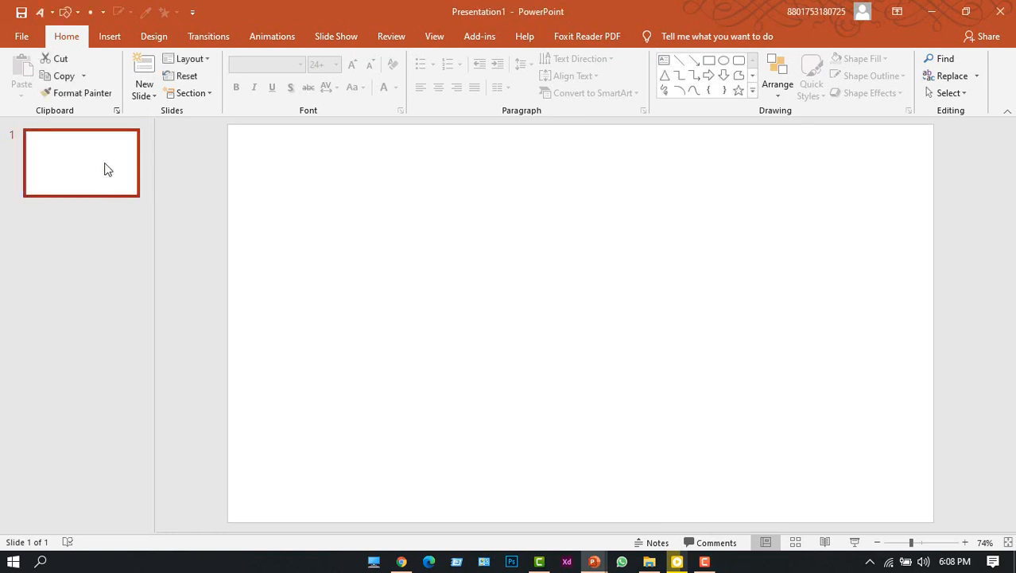
{"action": "key", "text": "ctrl+d"}
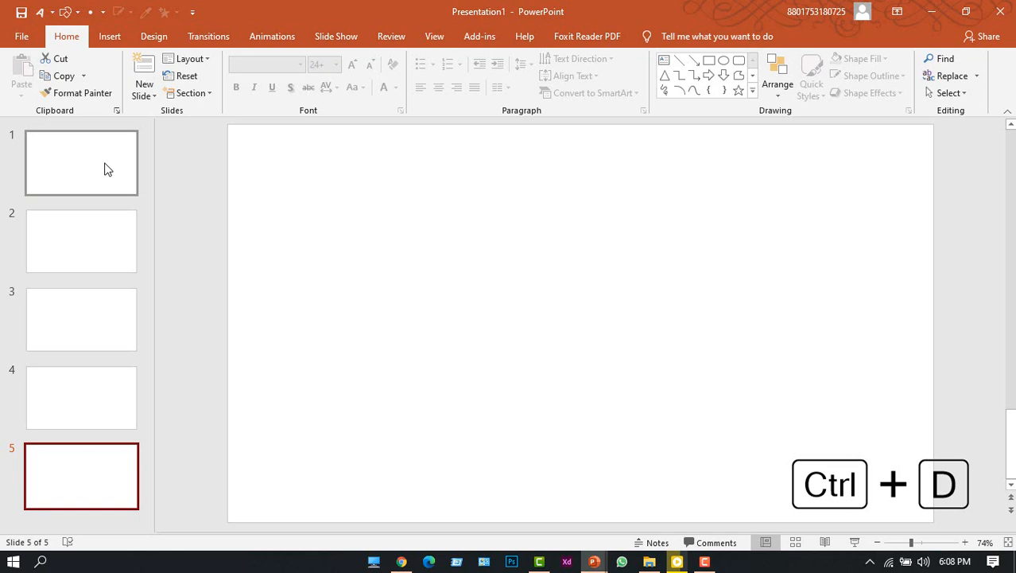
{"action": "key", "text": "ctrl+d"}
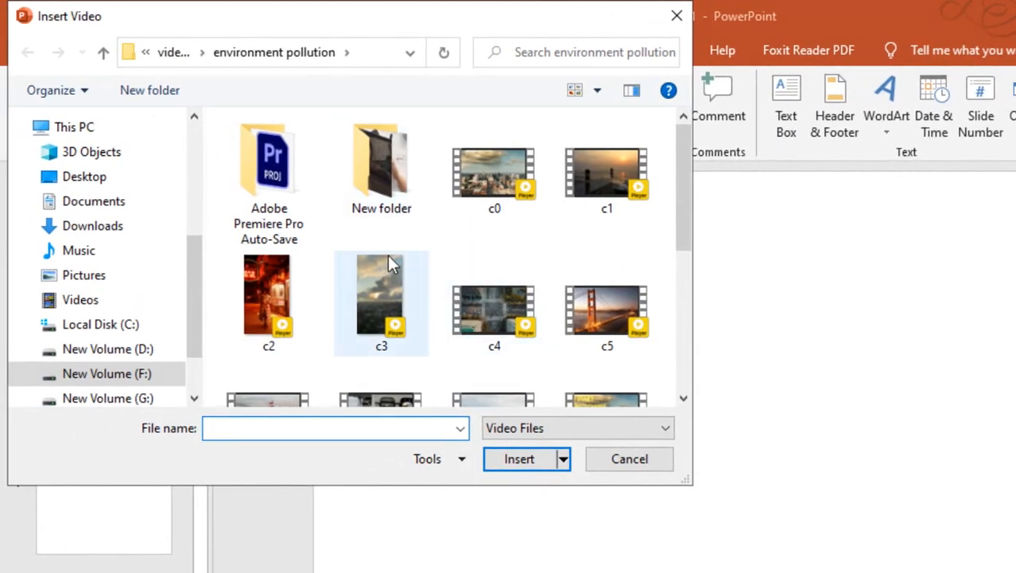
Insert the c0 city skyline clip on slide 1 and another environment clip on slide 2.
{"action": "scroll", "scroll_direction": "down", "scroll_amount": 3}
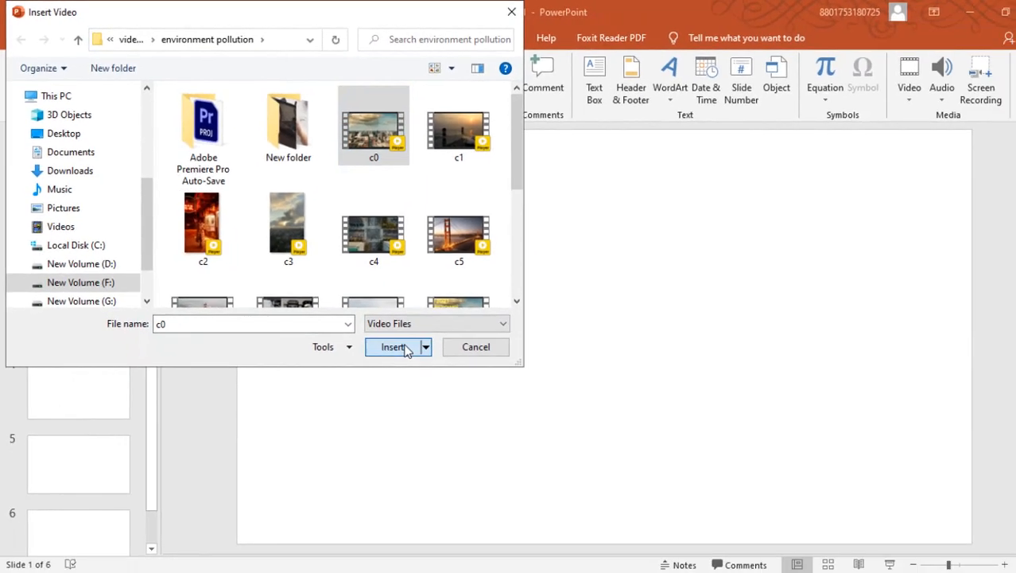
{"action": "left_click", "coordinate": [393, 347]}
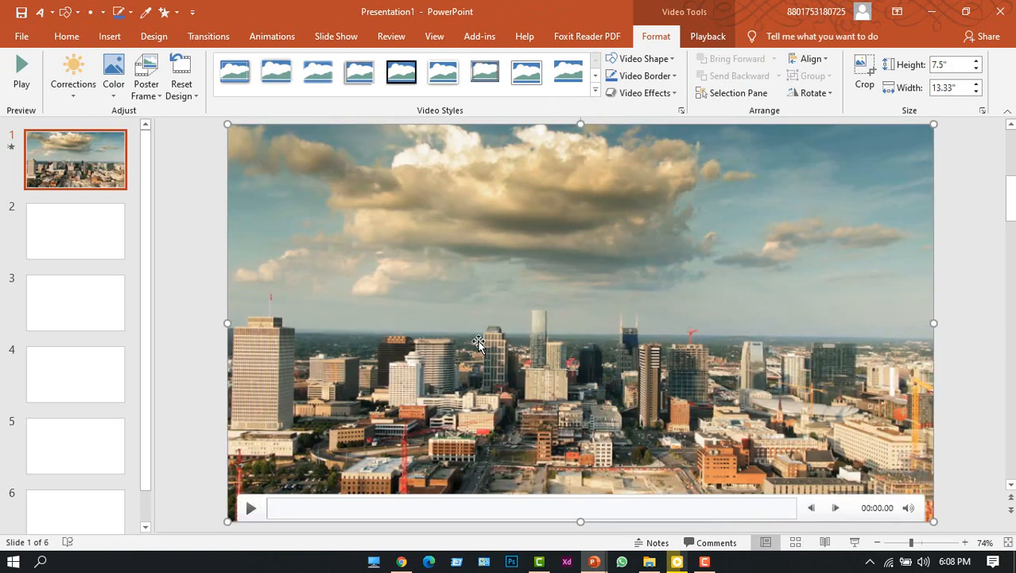
{"action": "mouse_move", "coordinate": [428, 321]}
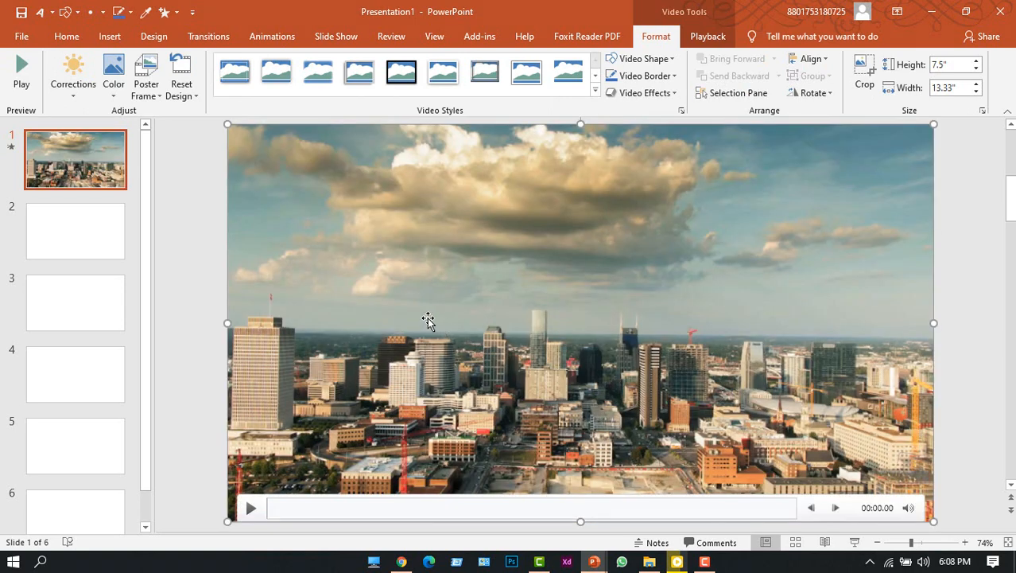
{"action": "left_click", "coordinate": [75, 230]}
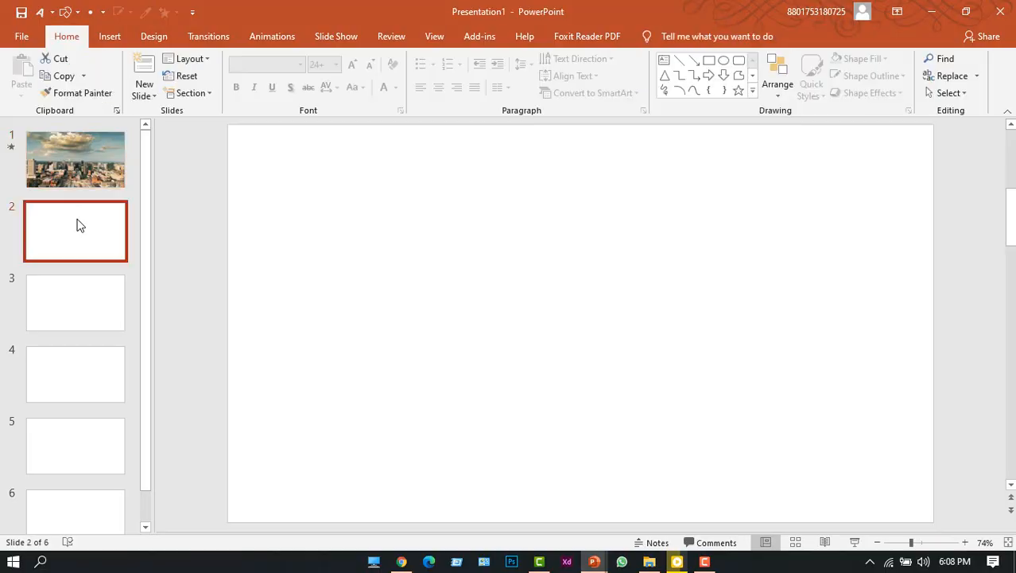
{"action": "left_click", "coordinate": [873, 72]}
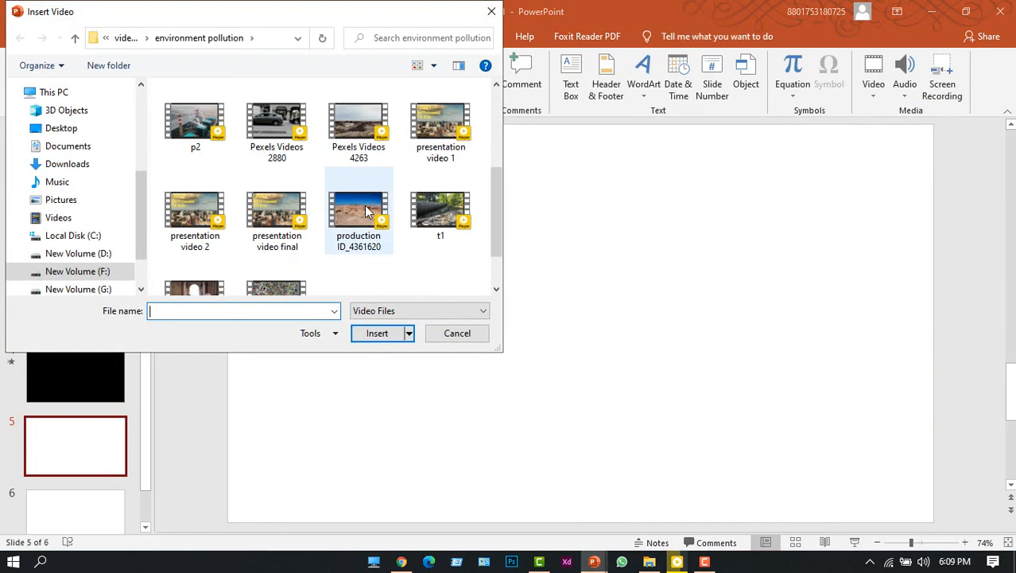
{"action": "left_click", "coordinate": [376, 332]}
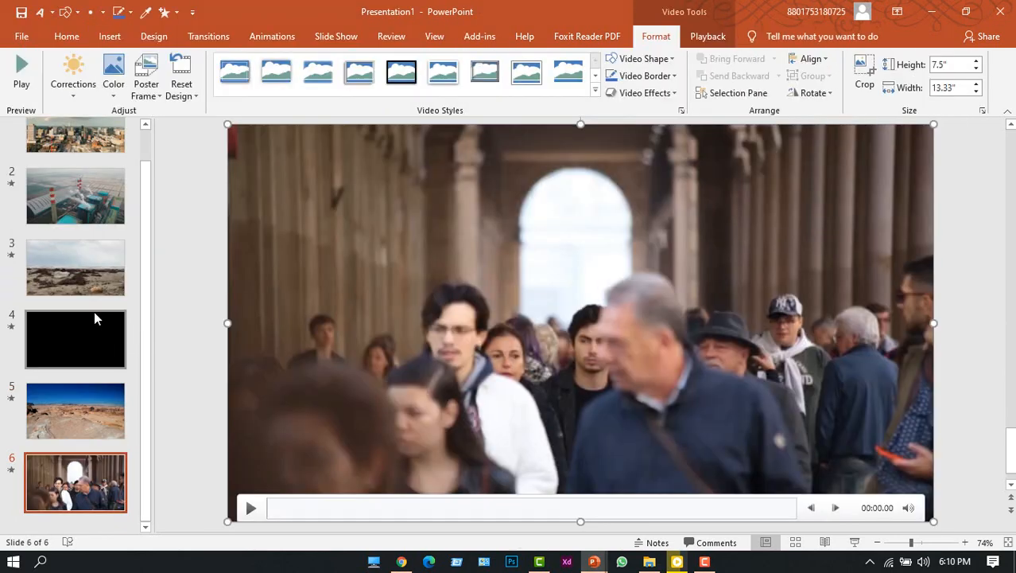
{"action": "mouse_move", "coordinate": [86, 312]}
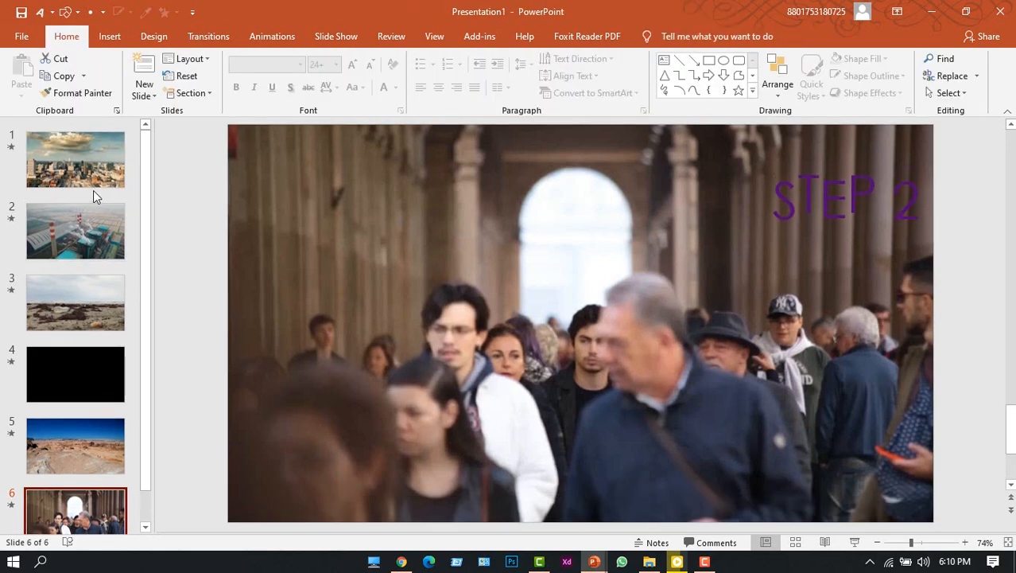
Draw a rectangle shape over the first slide.
{"action": "left_click", "coordinate": [75, 159]}
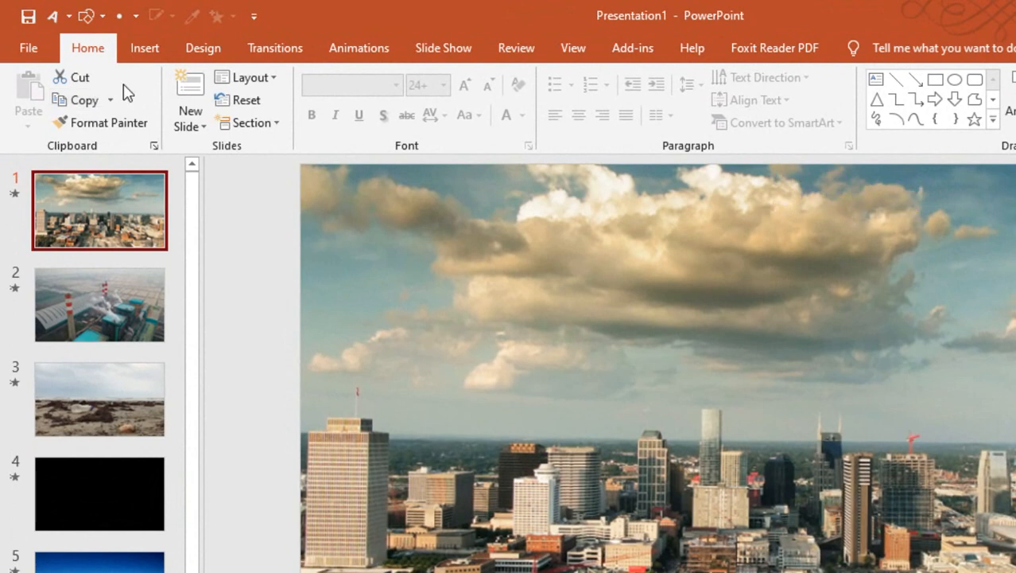
{"action": "left_click", "coordinate": [144, 48]}
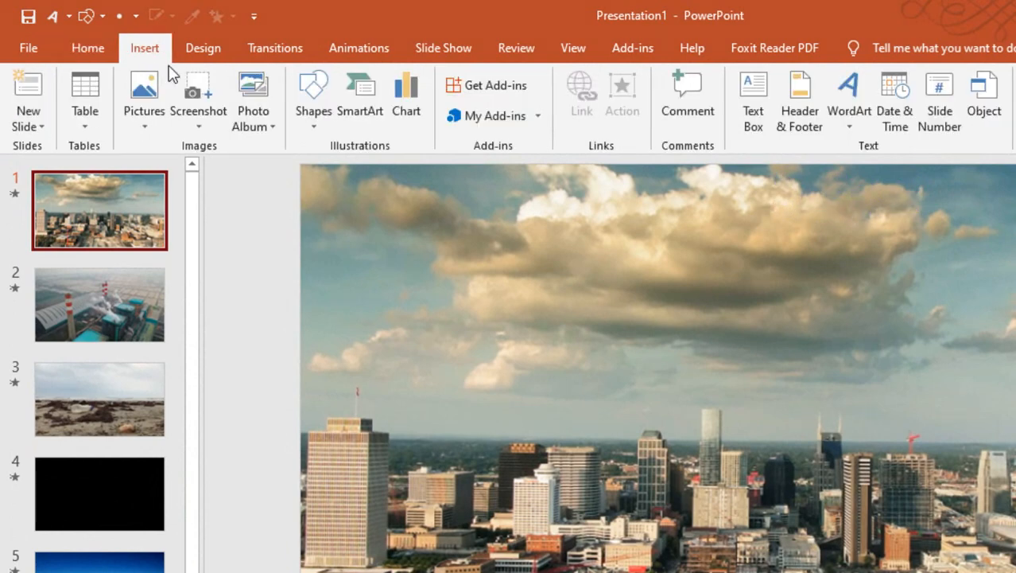
{"action": "left_click", "coordinate": [312, 96]}
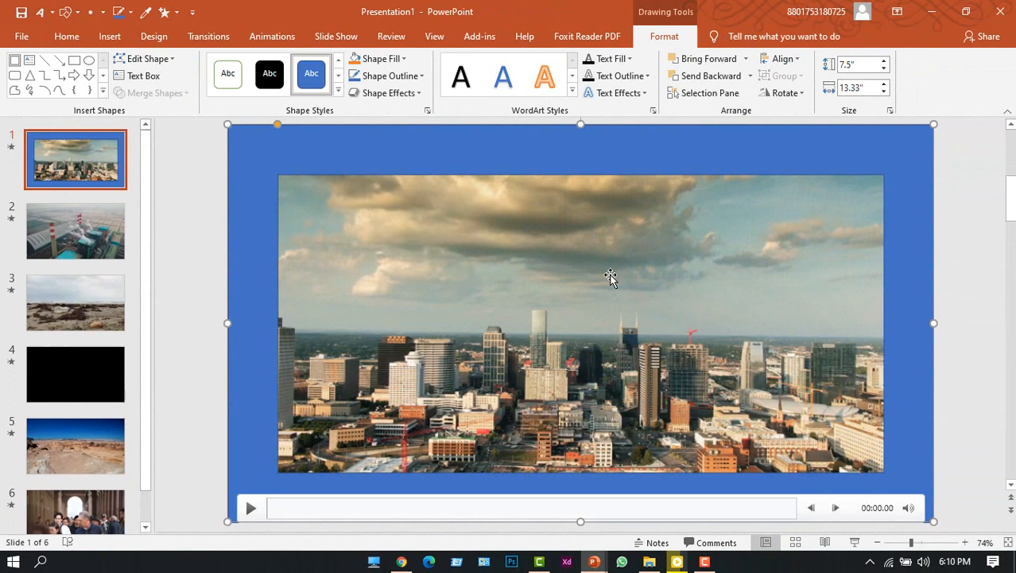
{"action": "mouse_move", "coordinate": [301, 143]}
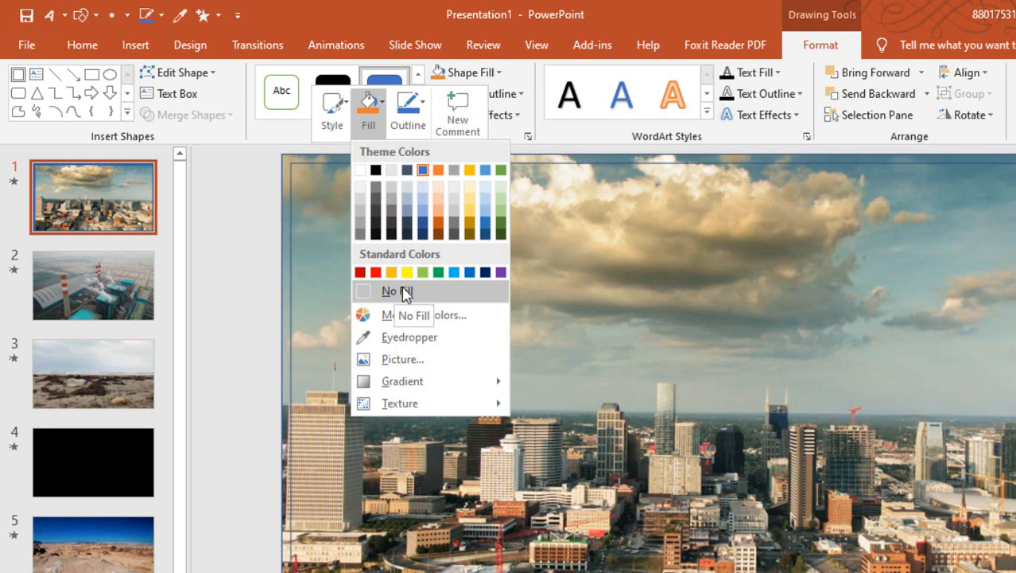
Set the rectangle's outline to yellow from the Standard colour palette.
{"action": "left_click", "coordinate": [424, 314]}
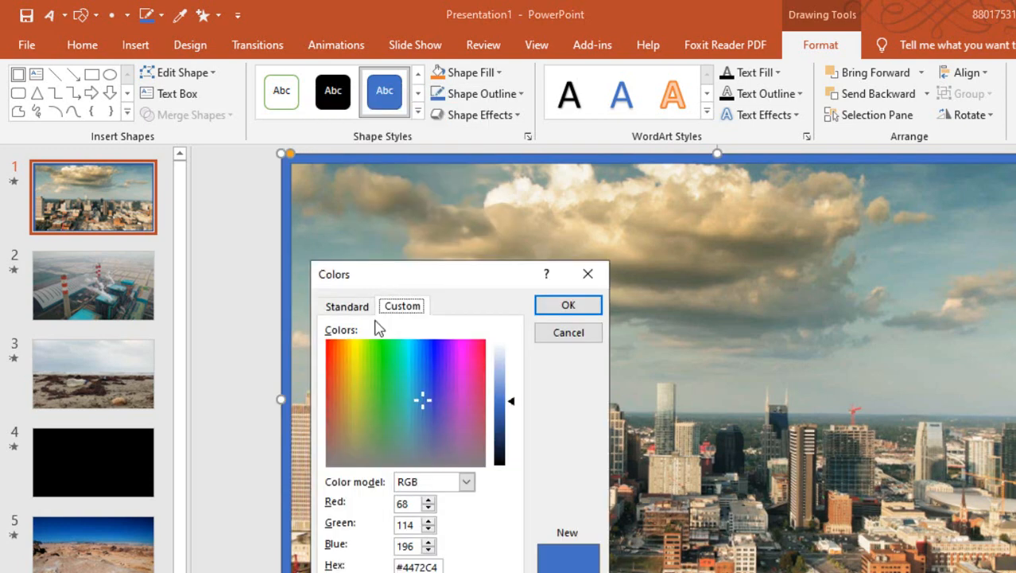
{"action": "left_click", "coordinate": [346, 306]}
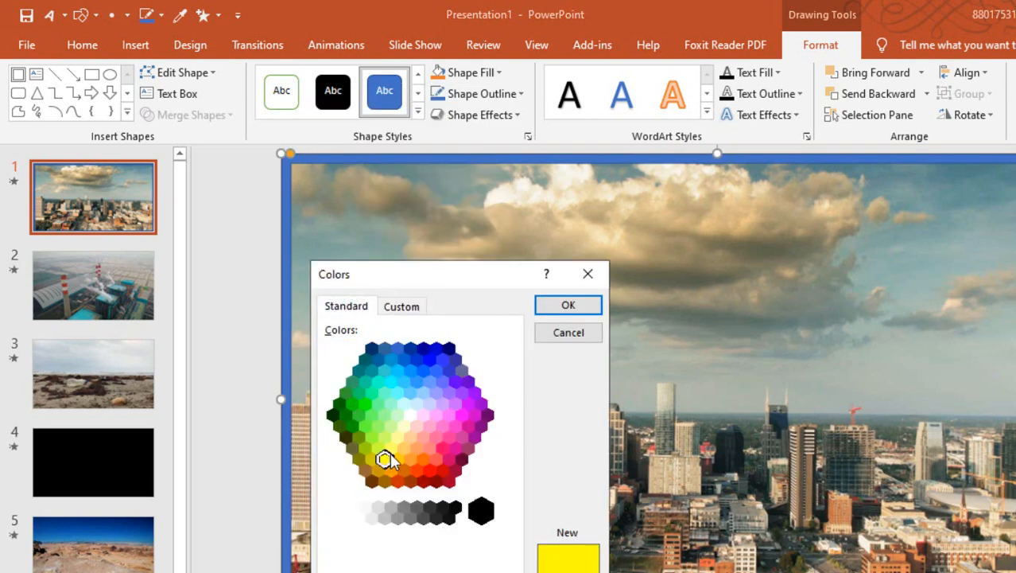
{"action": "left_click", "coordinate": [568, 304]}
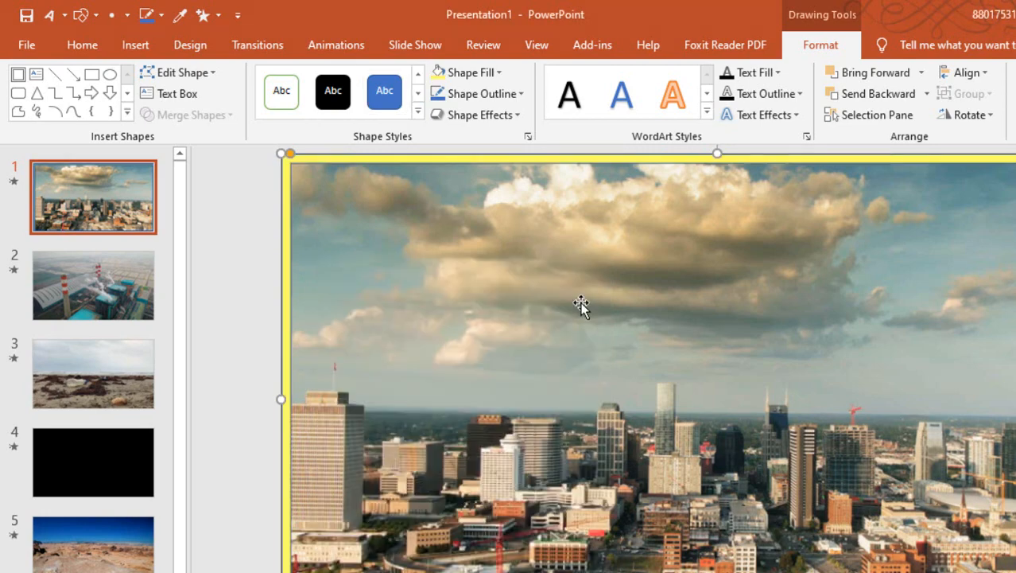
{"action": "right_click", "coordinate": [580, 306]}
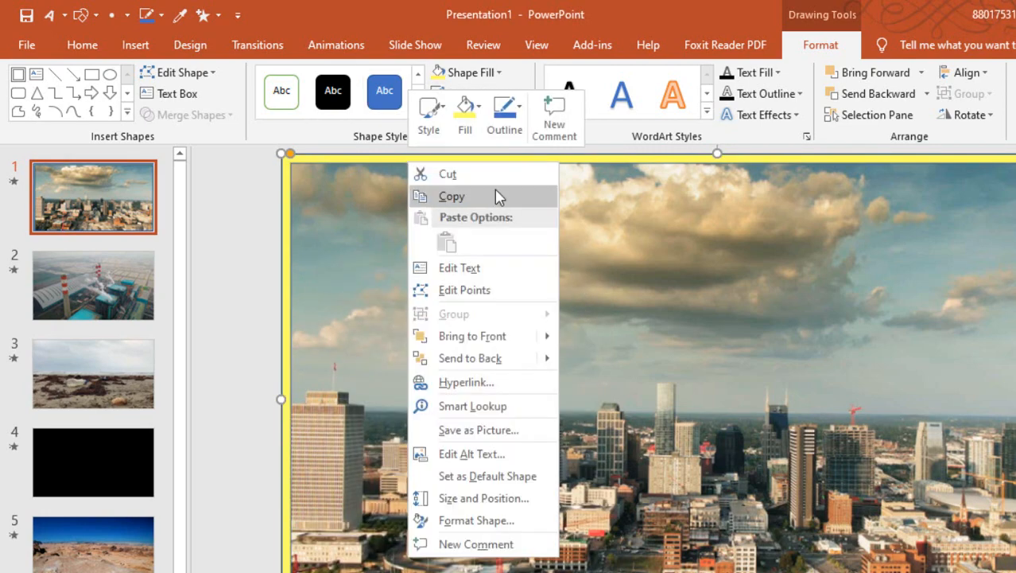
{"action": "left_click", "coordinate": [491, 112]}
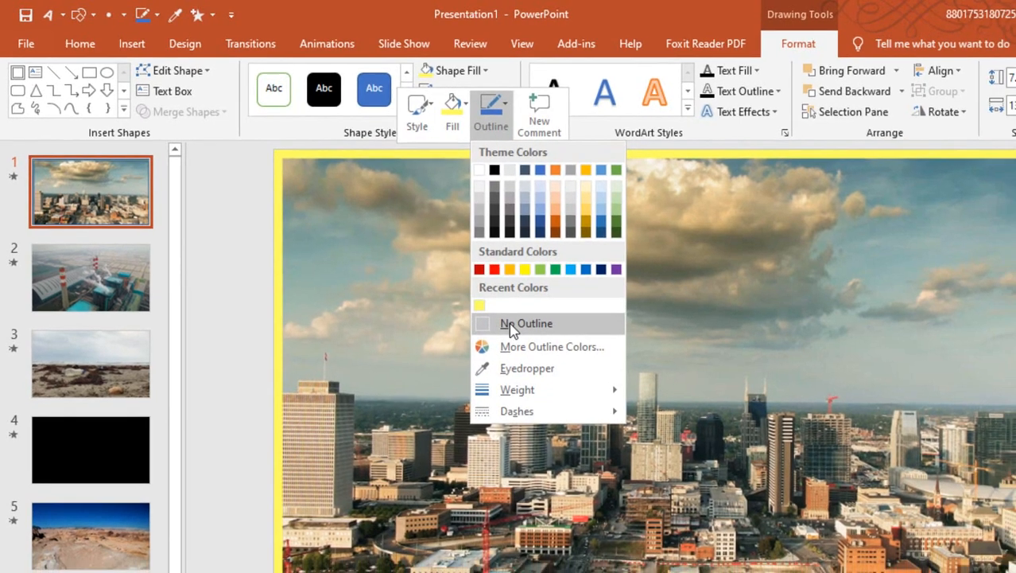
{"action": "left_click", "coordinate": [526, 323]}
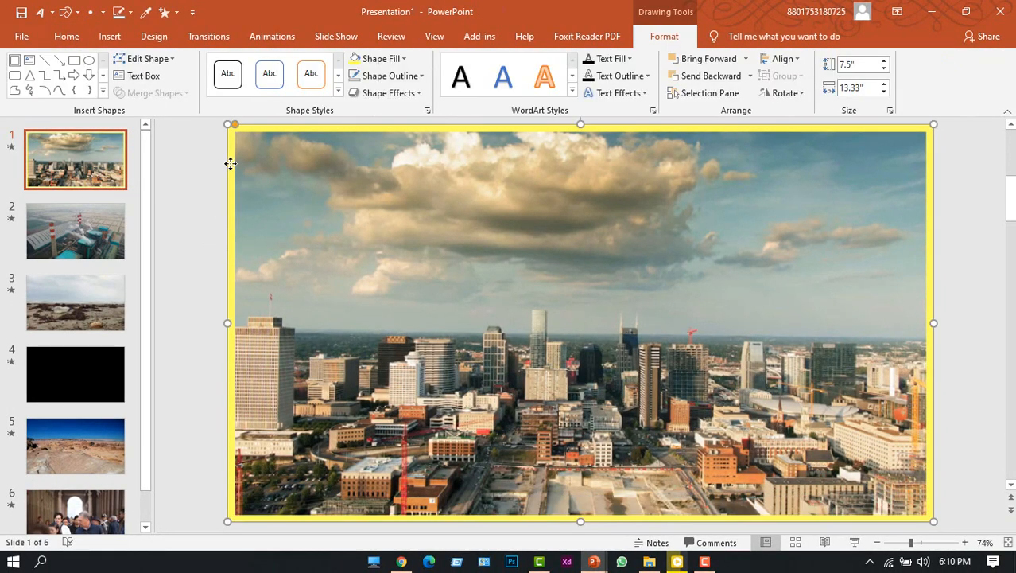
Move to slide 2 to add the yellow border there.
{"action": "left_click", "coordinate": [75, 231]}
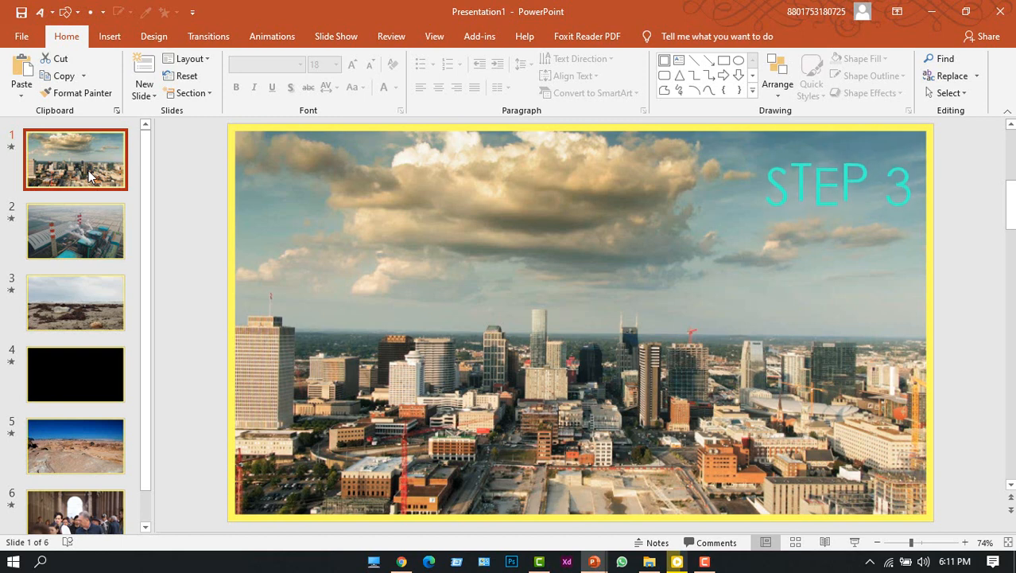
Add a WordArt text box on slide 1 reading 'IN 2021 / CLIMATE CHANGE / IS FOR REAL'.
{"action": "left_click", "coordinate": [109, 36]}
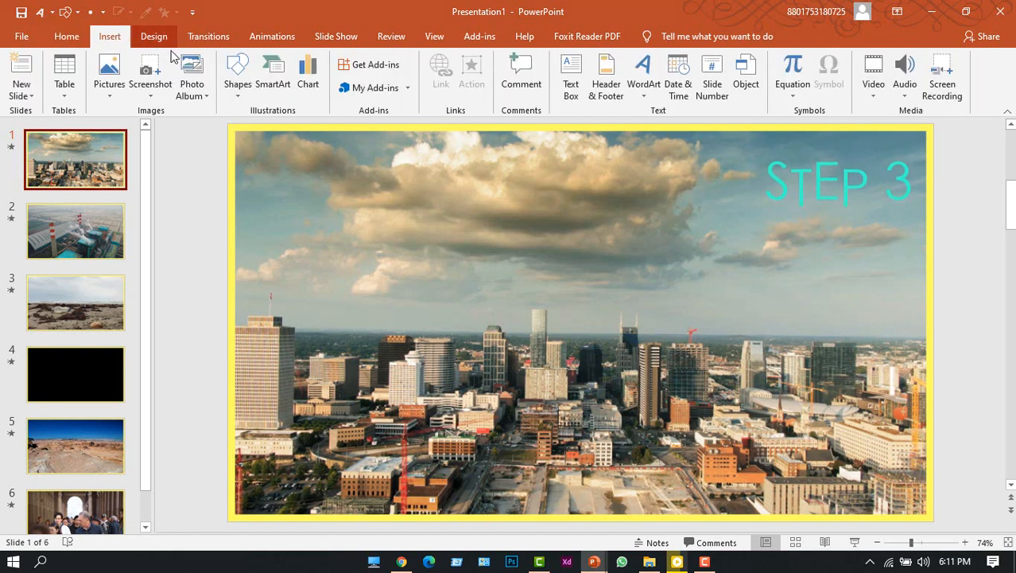
{"action": "left_click", "coordinate": [643, 76]}
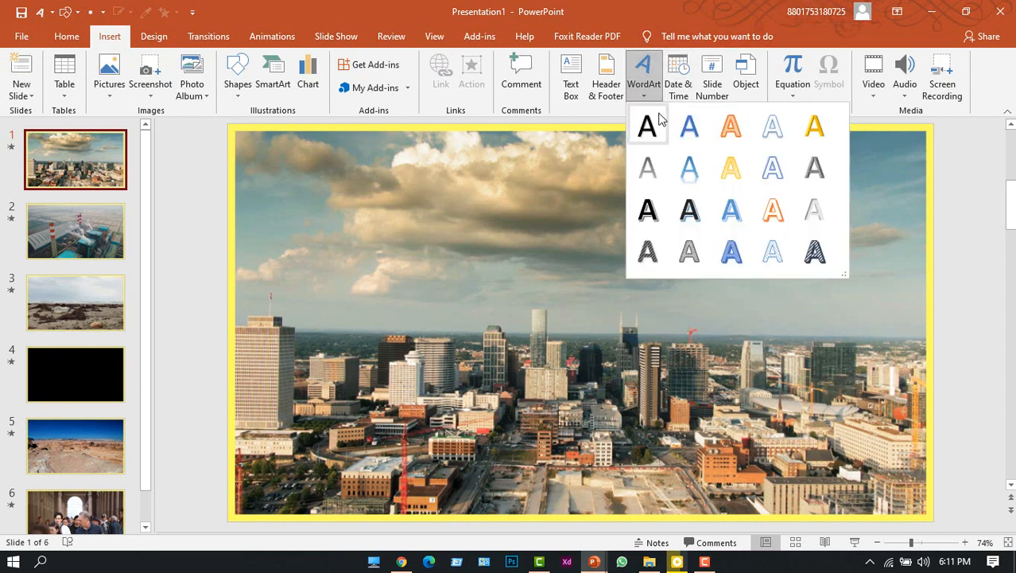
{"action": "left_click", "coordinate": [647, 125]}
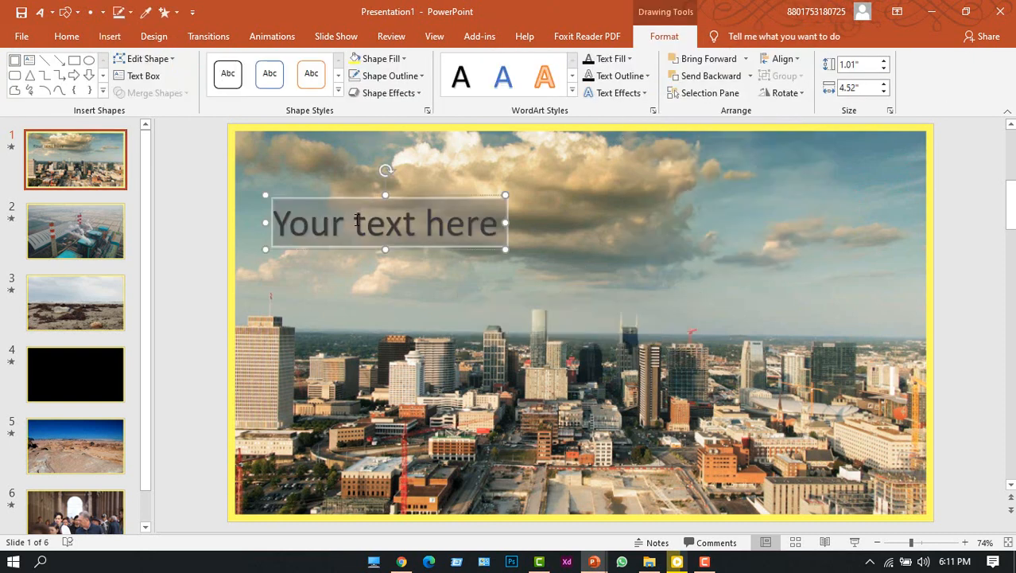
{"action": "type", "text": "in"}
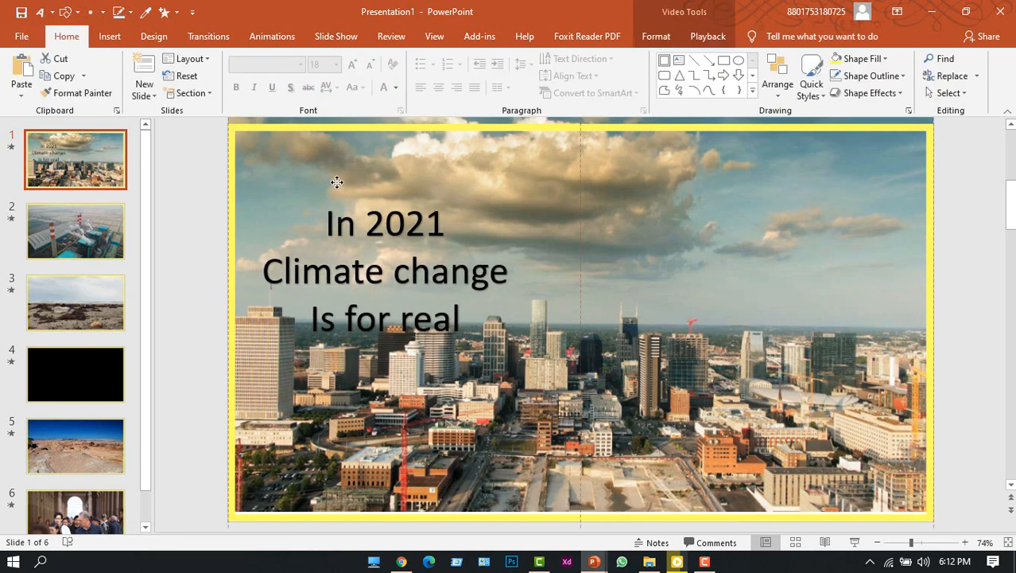
{"action": "left_click", "coordinate": [382, 223]}
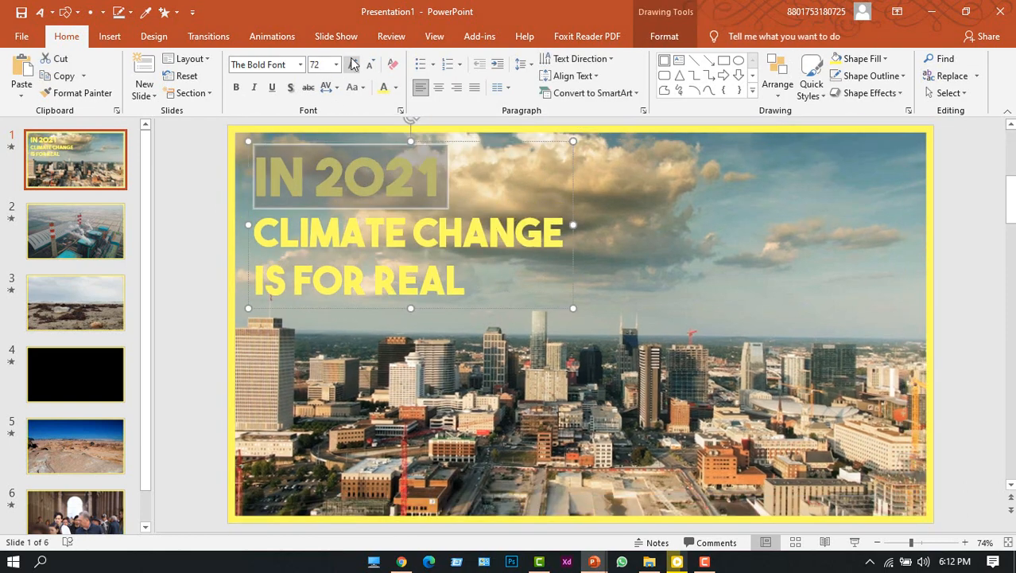
{"action": "left_click", "coordinate": [183, 190]}
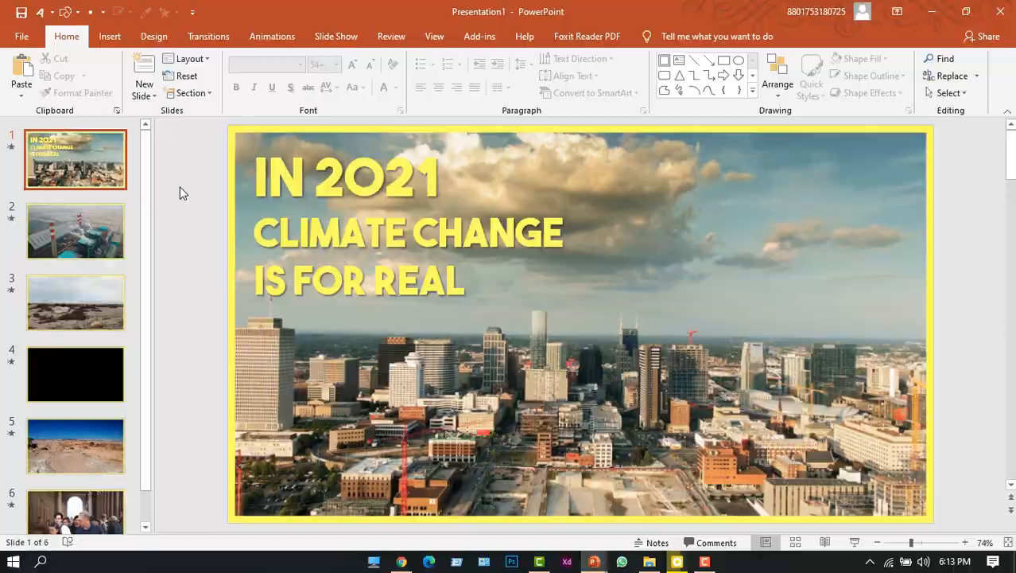
{"action": "mouse_move", "coordinate": [115, 231]}
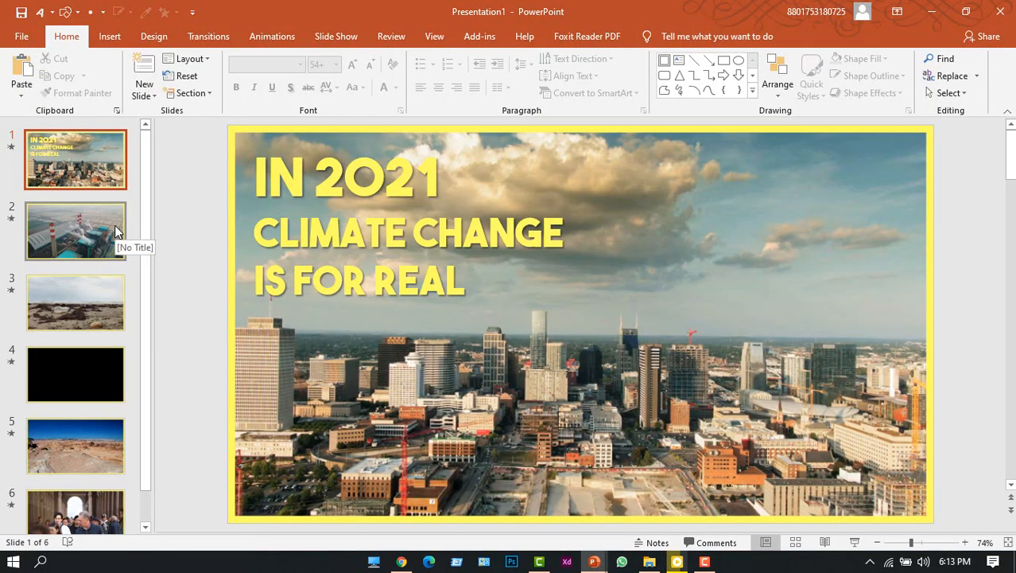
Restyle the captions on slides 2 to 6 in bold yellow lettering.
{"action": "left_click", "coordinate": [75, 230]}
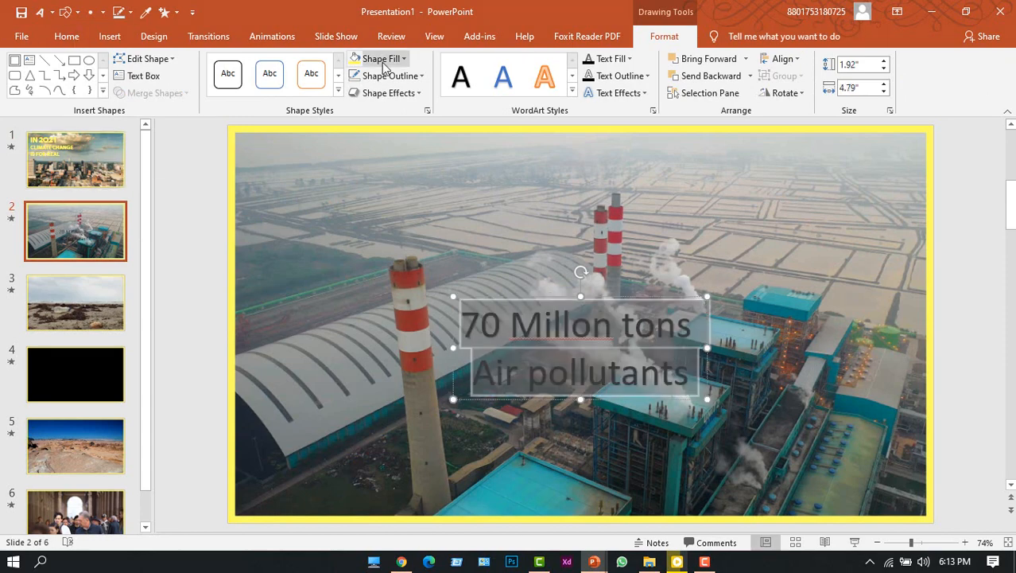
{"action": "left_click", "coordinate": [66, 36]}
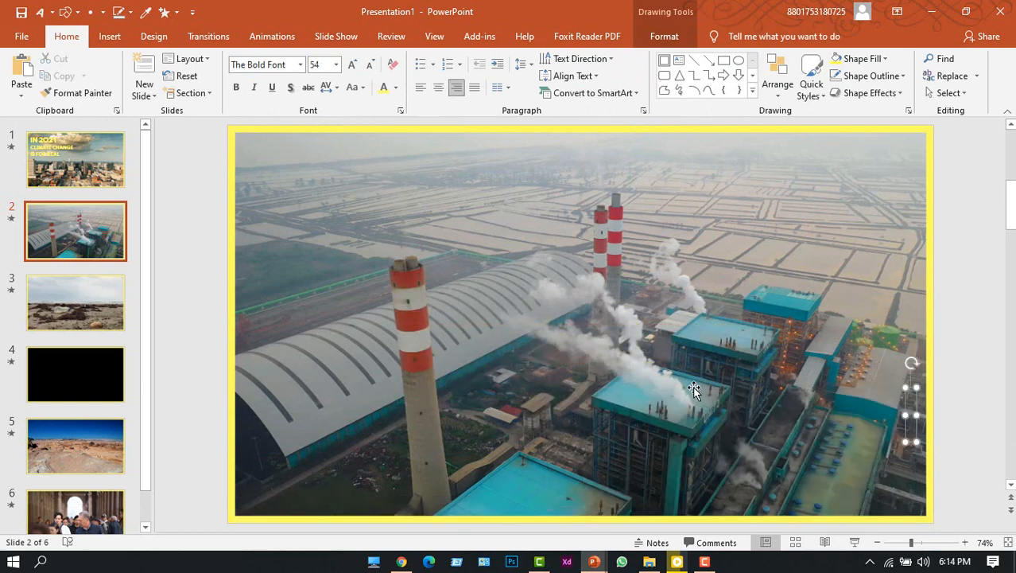
{"action": "left_click", "coordinate": [76, 302]}
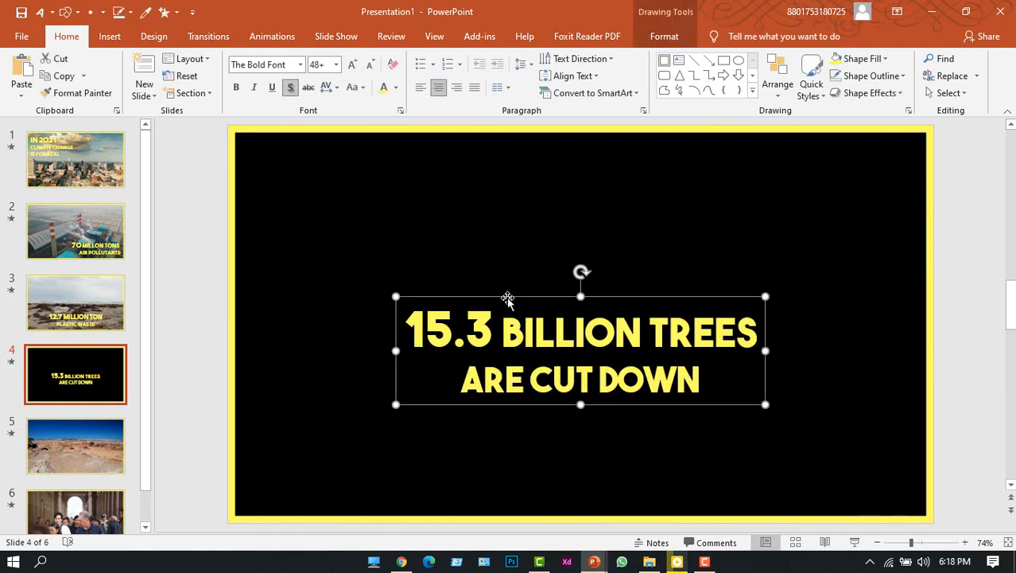
{"action": "left_click", "coordinate": [76, 482]}
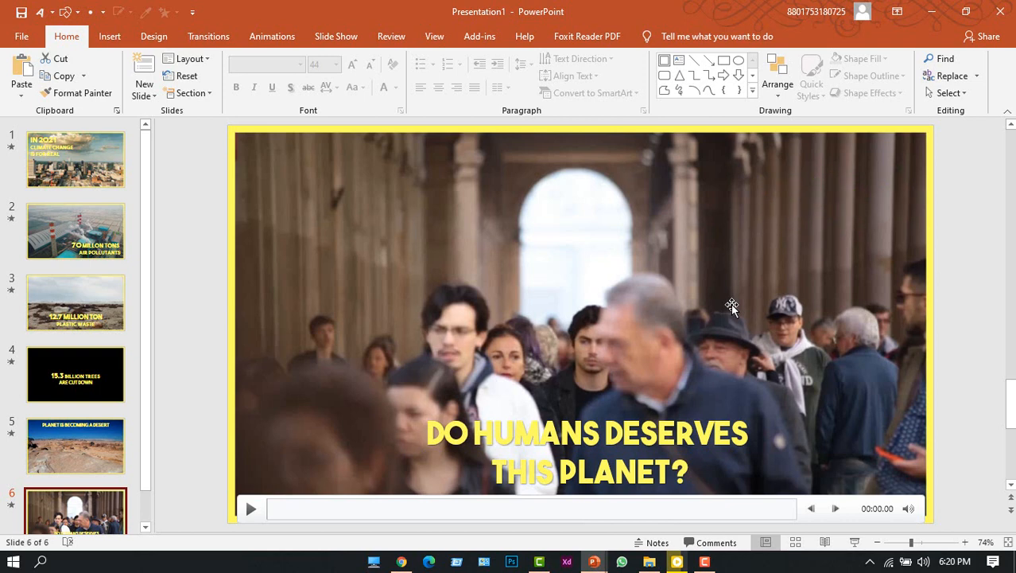
{"action": "mouse_move", "coordinate": [598, 217]}
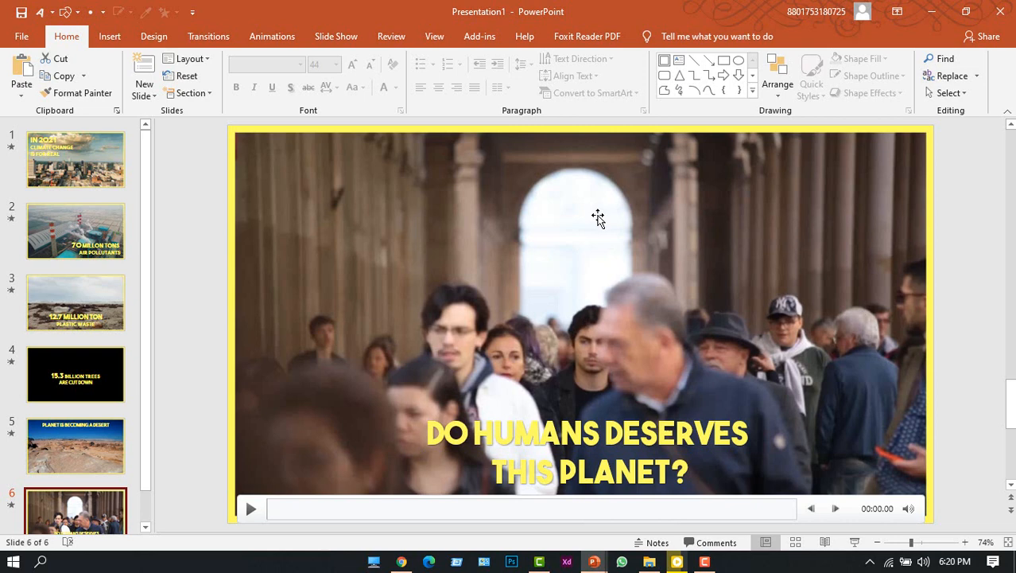
Trim the videos on slides 6, 5, 2 and 1 to five-second clips, slide 1 from 2 to 7 seconds.
{"action": "right_click", "coordinate": [598, 217]}
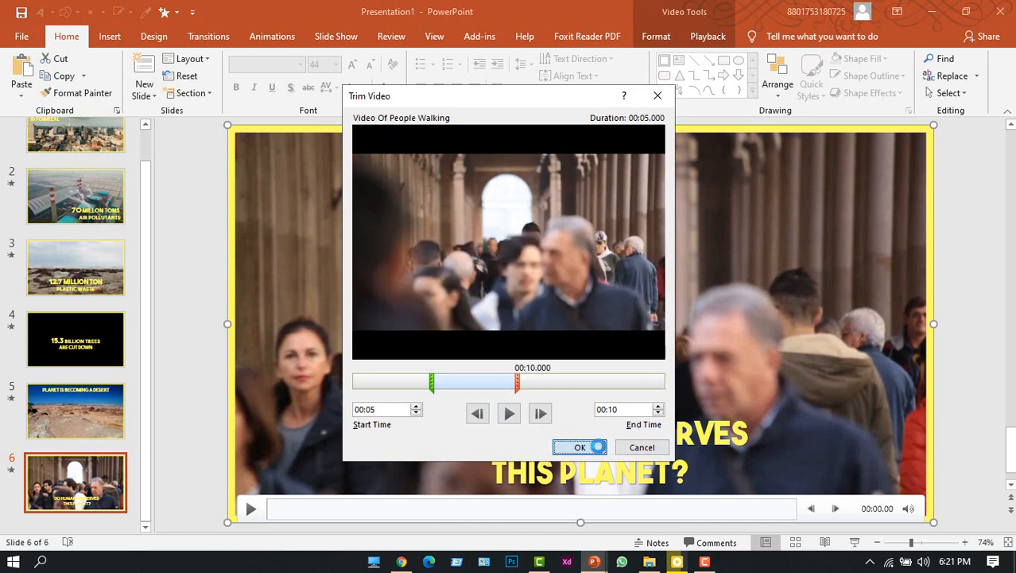
{"action": "left_click", "coordinate": [579, 447]}
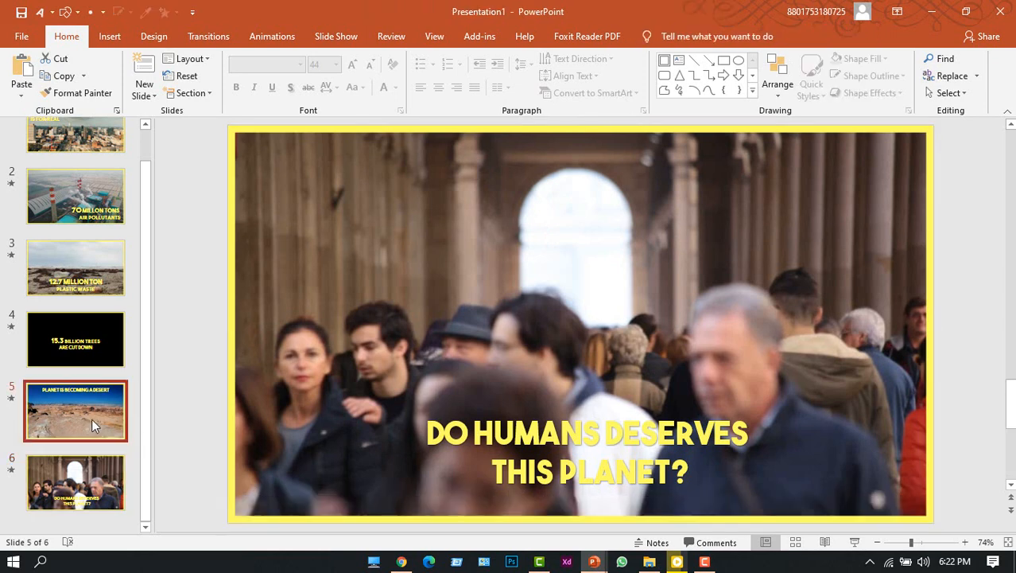
{"action": "left_click", "coordinate": [76, 411]}
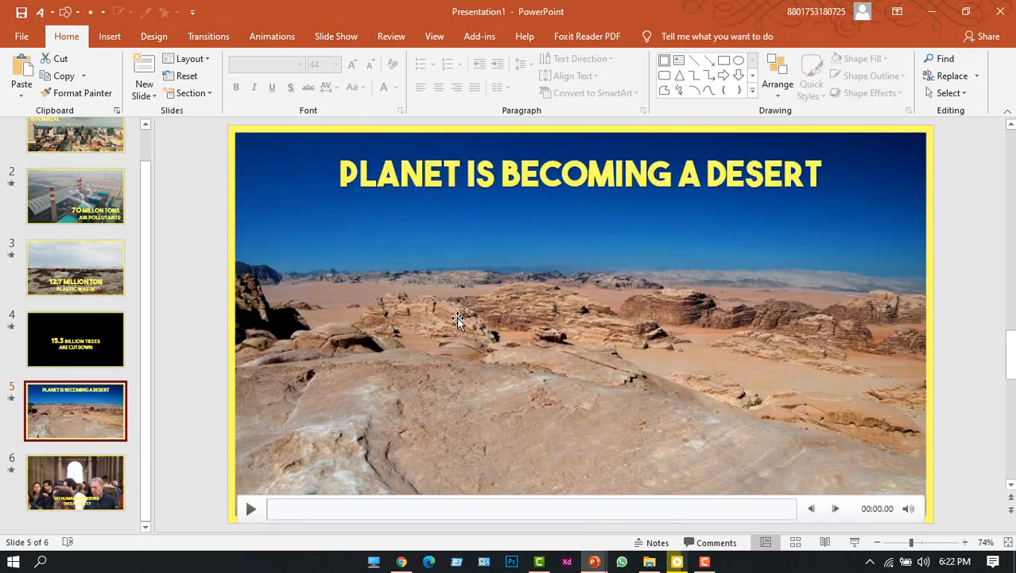
{"action": "left_click", "coordinate": [457, 318]}
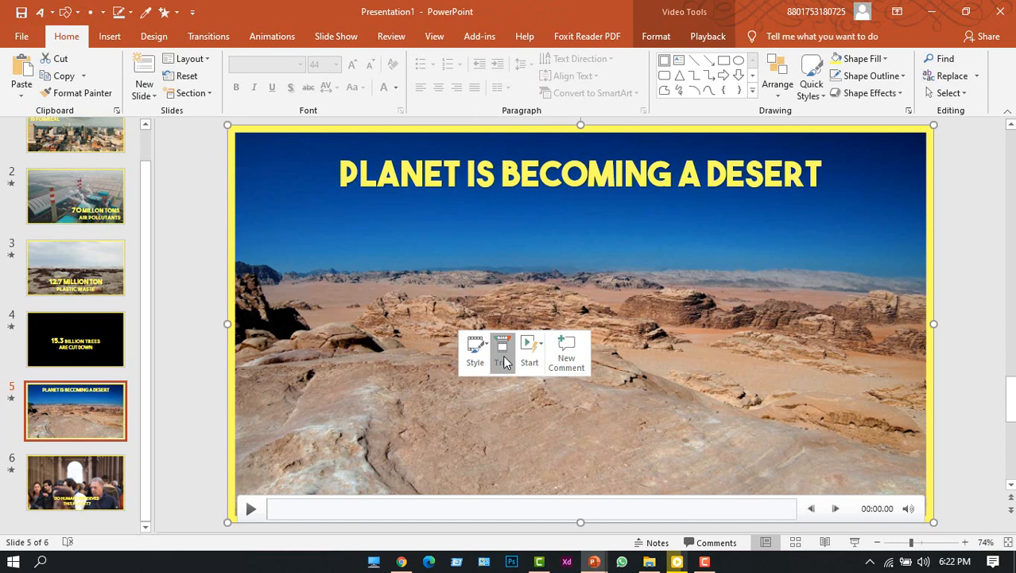
{"action": "left_click", "coordinate": [502, 348]}
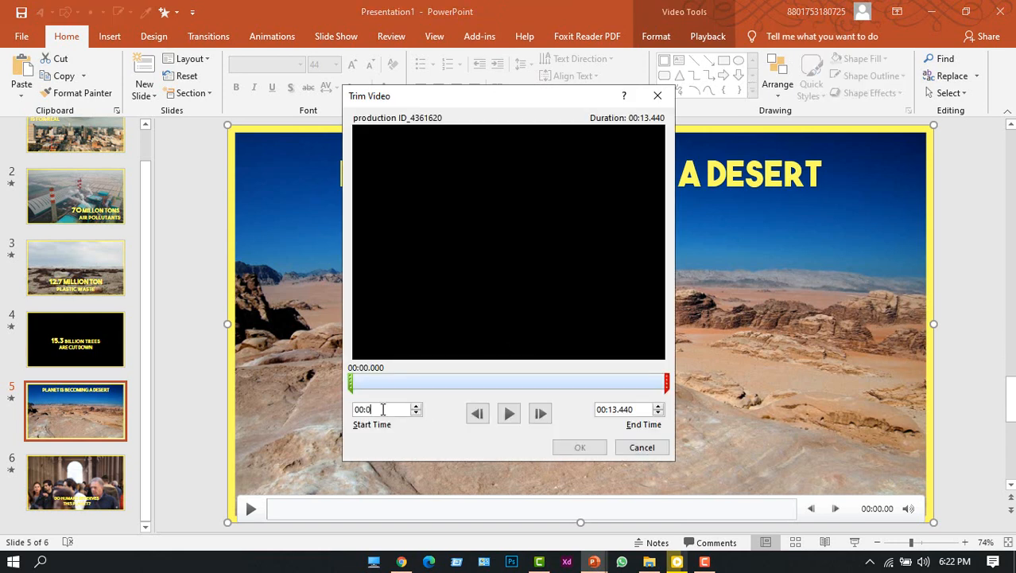
{"action": "left_click", "coordinate": [509, 413]}
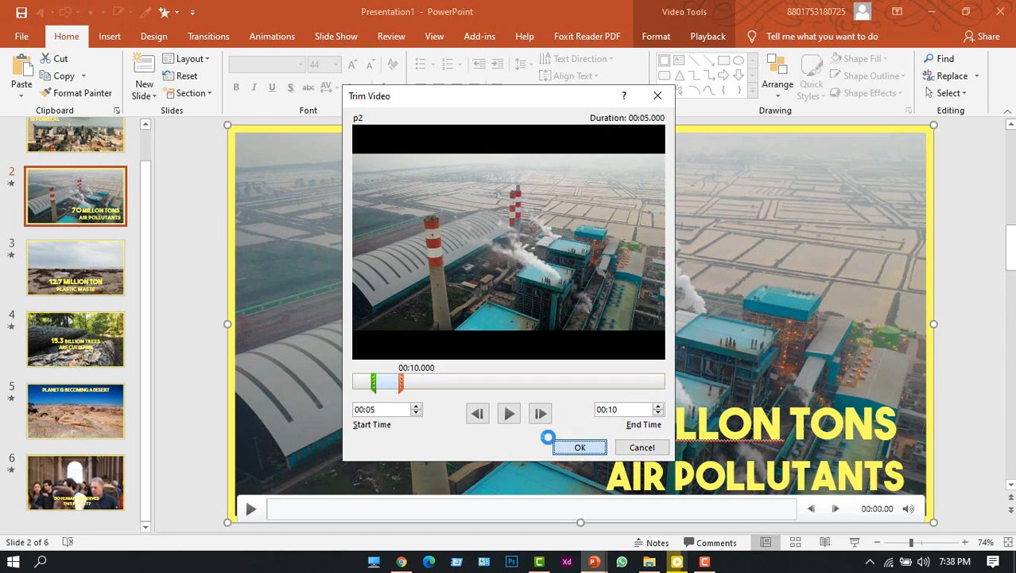
{"action": "left_click", "coordinate": [580, 447]}
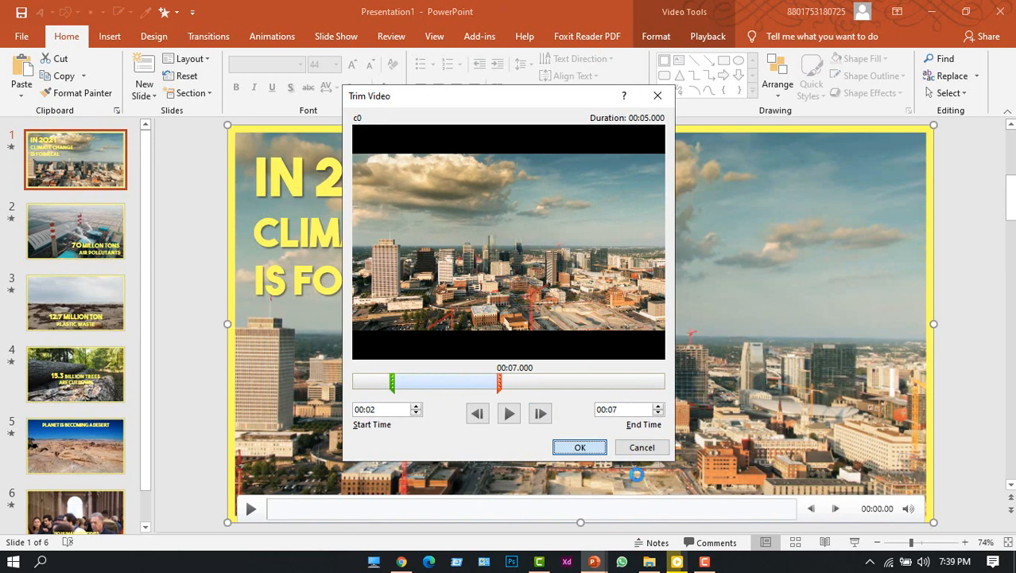
{"action": "left_click", "coordinate": [579, 446]}
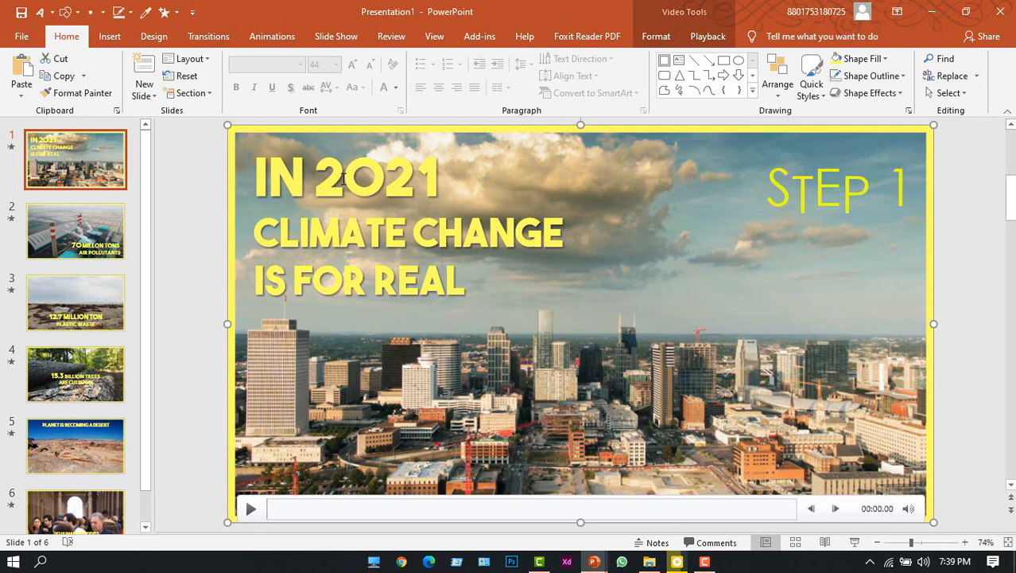
Give the 'IN 2021' line a Fly In entrance from the left.
{"action": "left_click", "coordinate": [350, 177]}
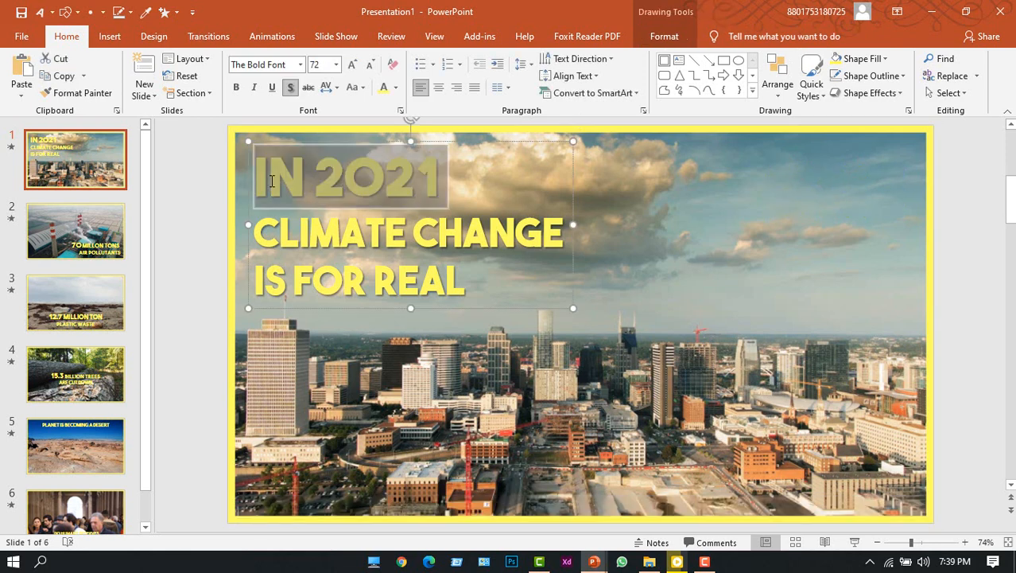
{"action": "left_click", "coordinate": [272, 35]}
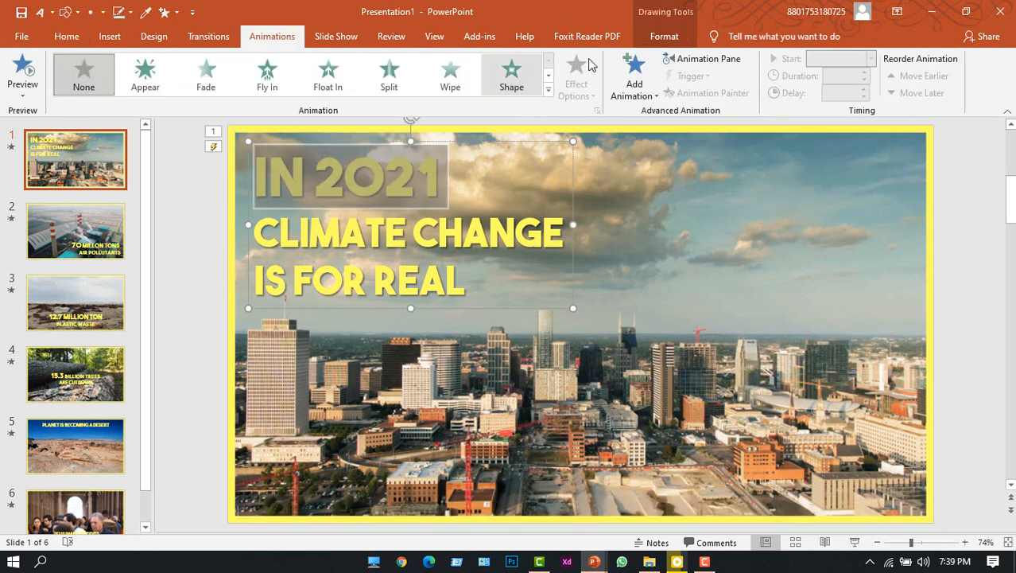
{"action": "left_click", "coordinate": [633, 72]}
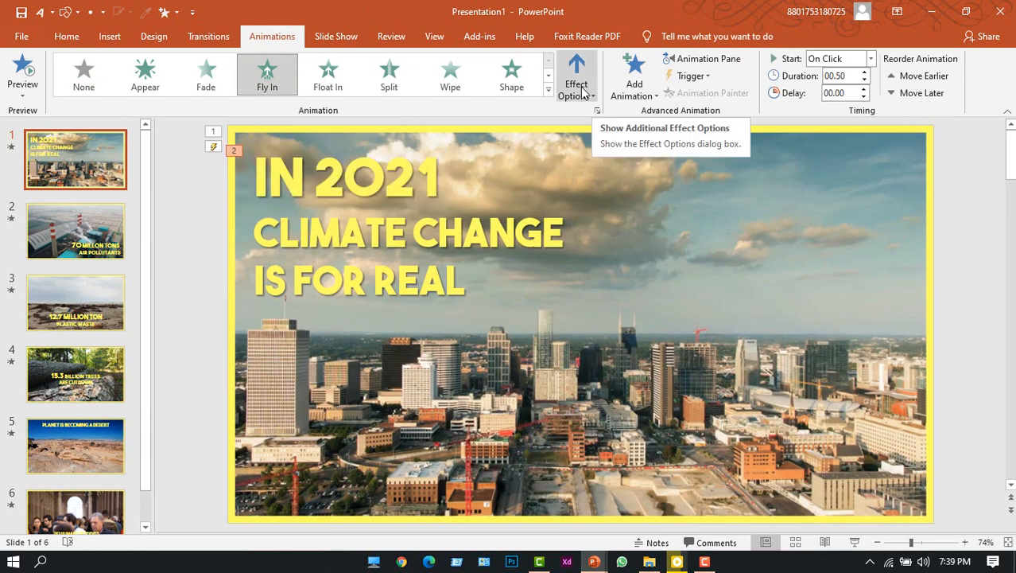
{"action": "left_click", "coordinate": [576, 75]}
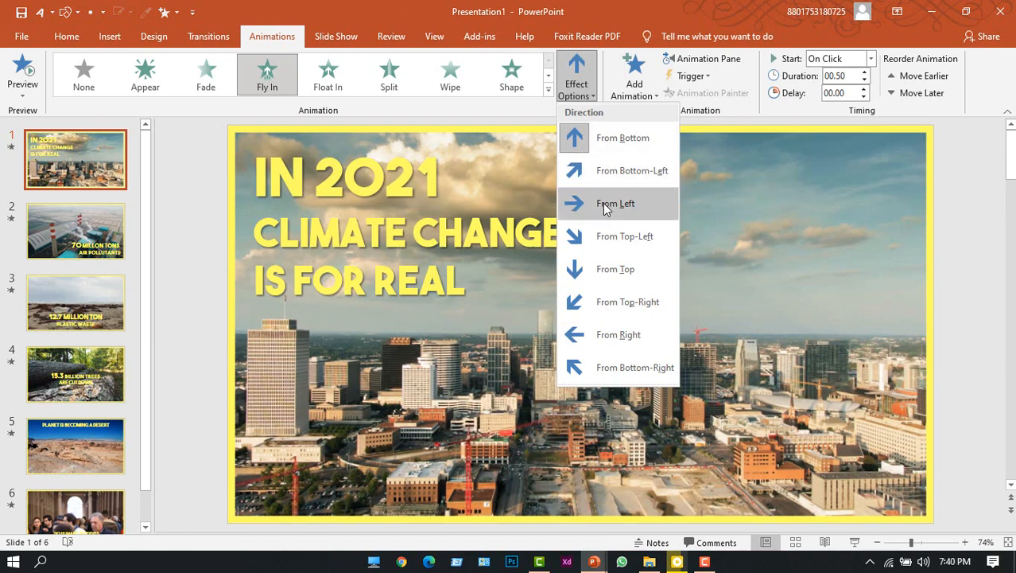
{"action": "left_click", "coordinate": [616, 204]}
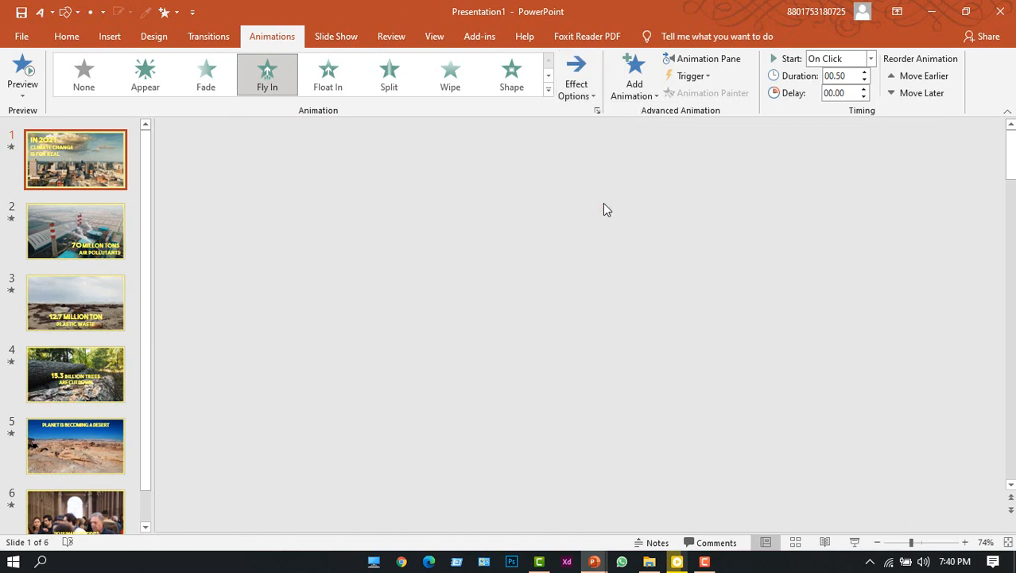
Apply a Peek In entrance to the 'CLIMATE CHANGE / IS FOR REAL' lines.
{"action": "left_click", "coordinate": [75, 159]}
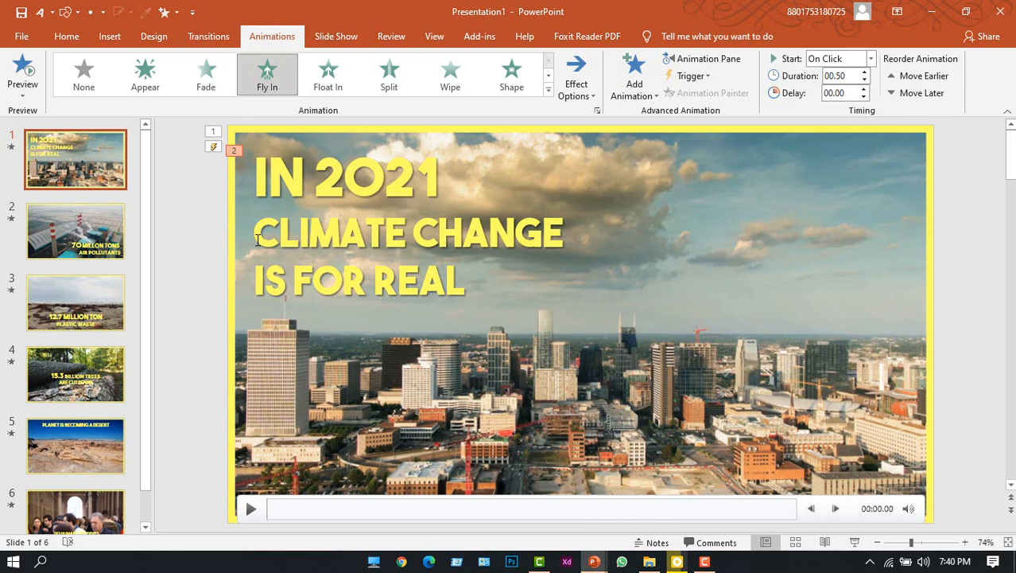
{"action": "left_click", "coordinate": [410, 254]}
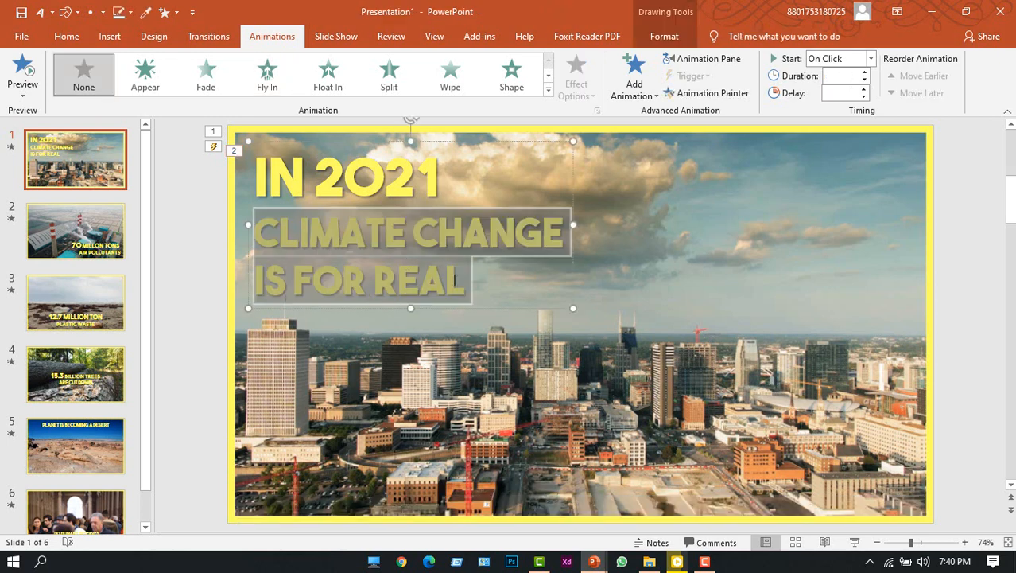
{"action": "left_click", "coordinate": [633, 73]}
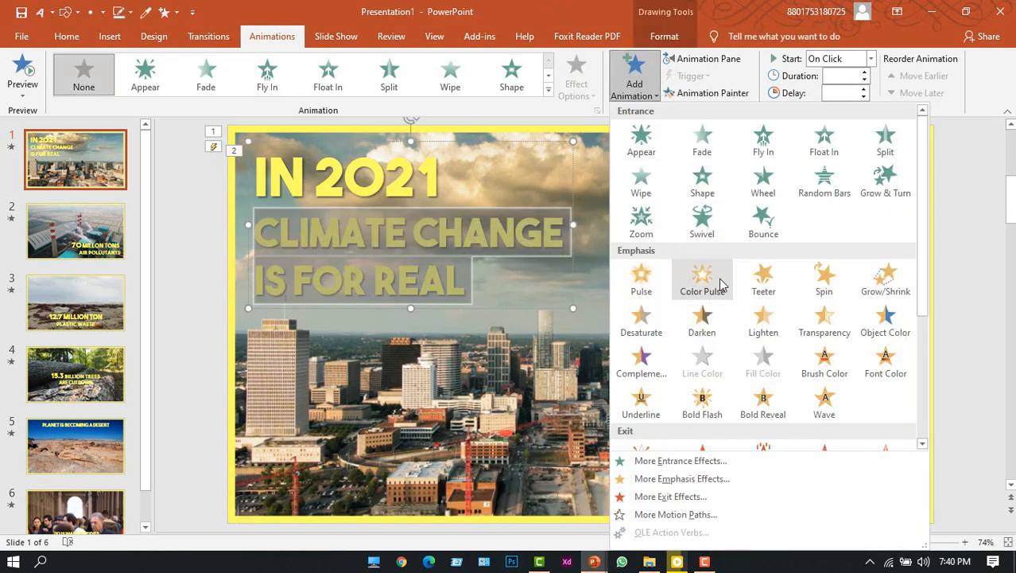
{"action": "left_click", "coordinate": [680, 460]}
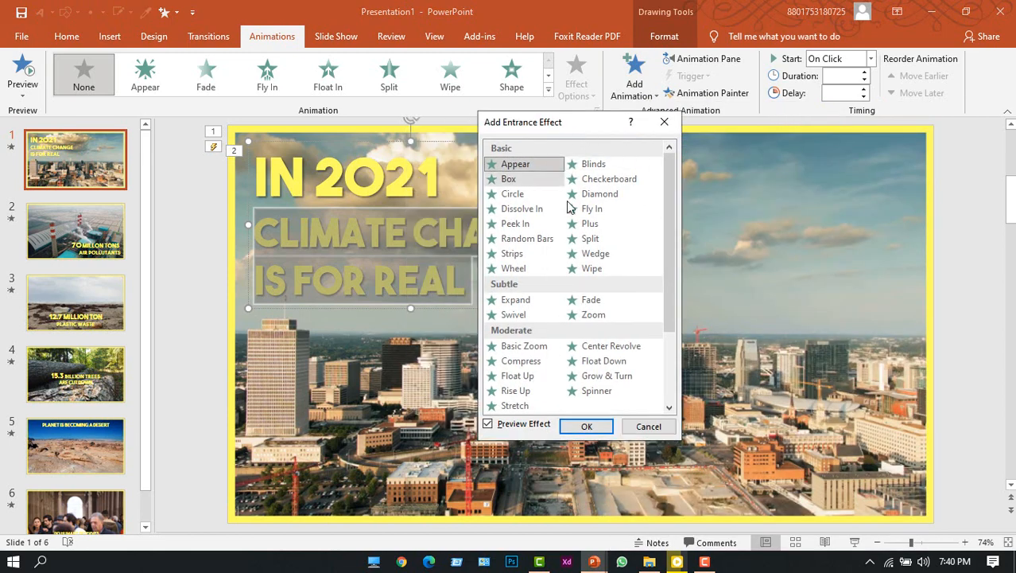
{"action": "left_click", "coordinate": [515, 224]}
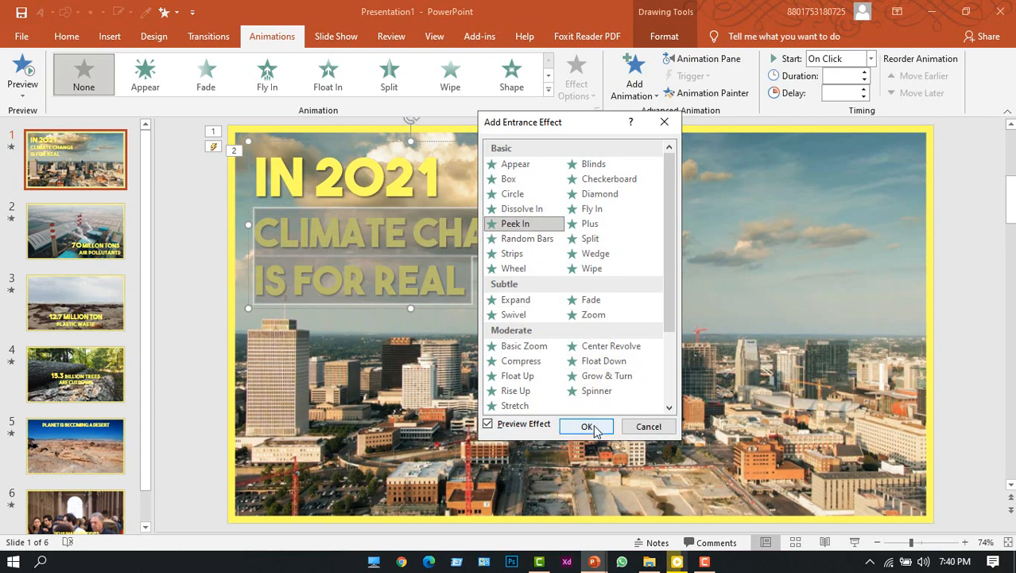
{"action": "left_click", "coordinate": [587, 426]}
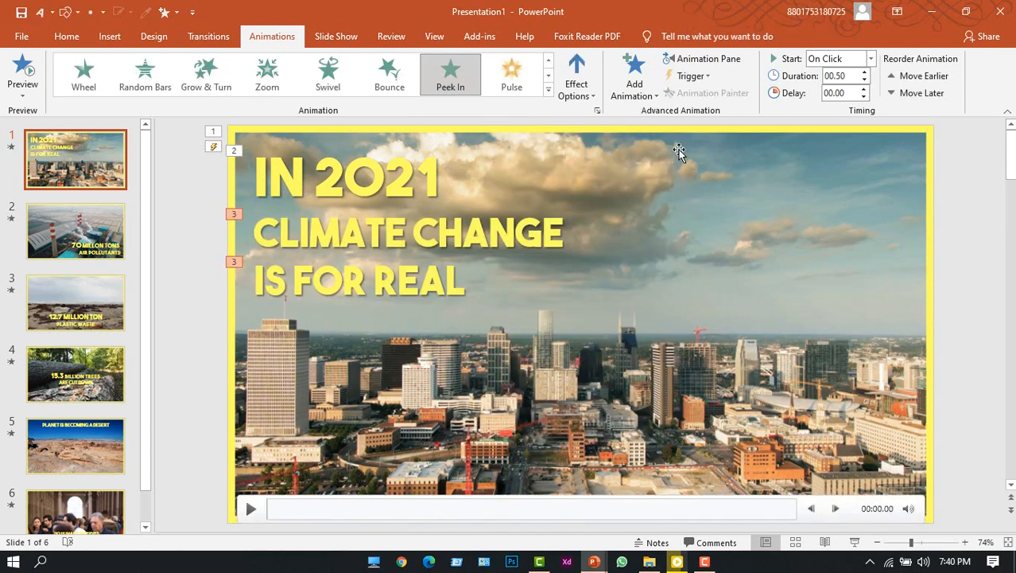
{"action": "left_click", "coordinate": [703, 58]}
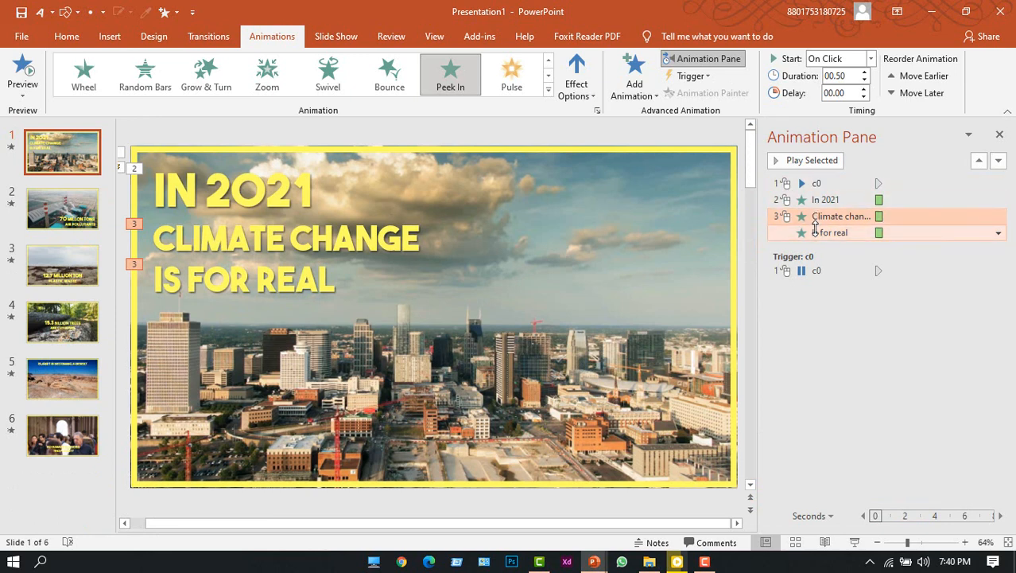
{"action": "mouse_move", "coordinate": [827, 200]}
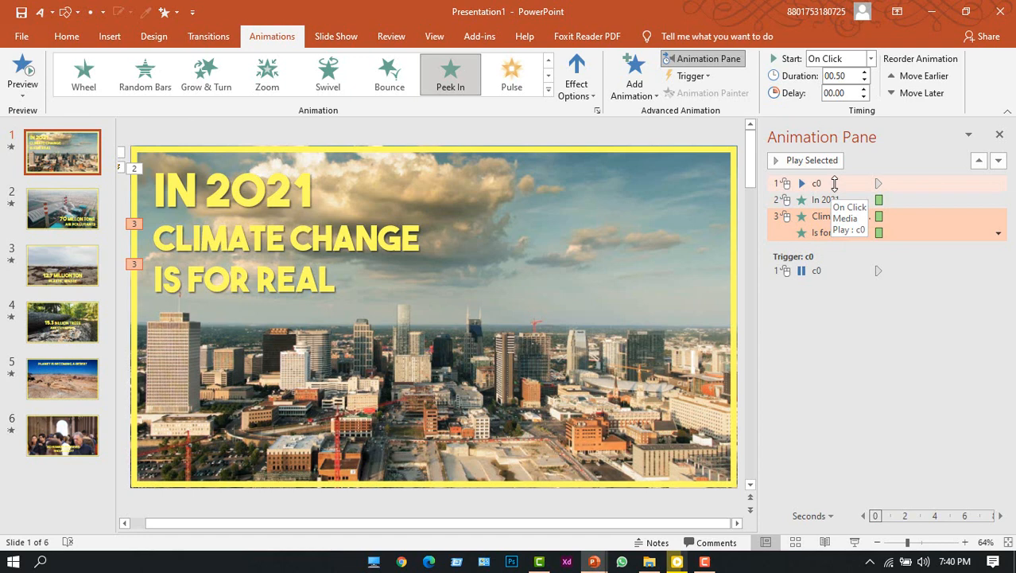
Set the video and headline lines to start automatically With Previous.
{"action": "left_click", "coordinate": [998, 183]}
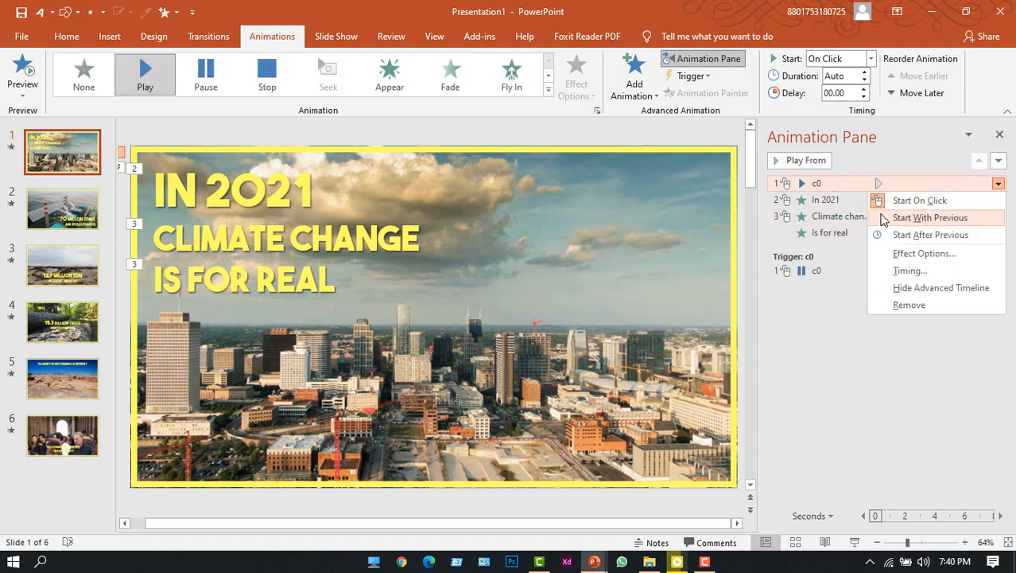
{"action": "left_click", "coordinate": [930, 217]}
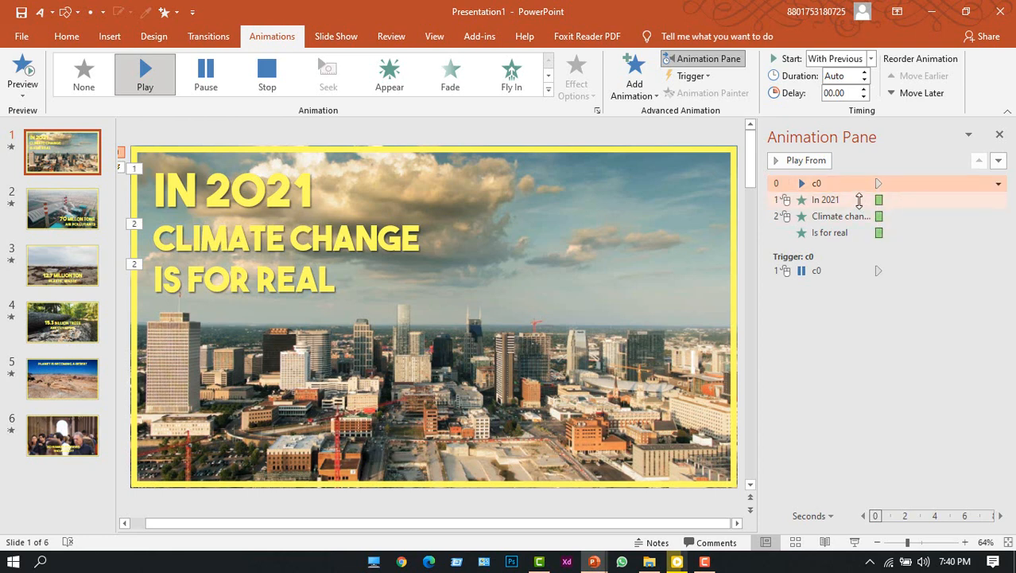
{"action": "left_click", "coordinate": [840, 216]}
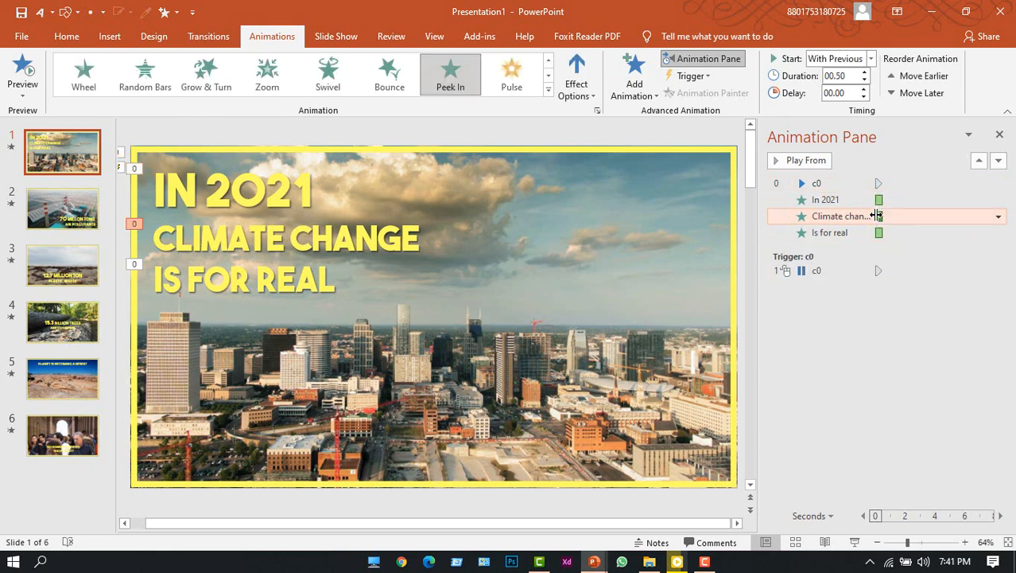
{"action": "mouse_move", "coordinate": [825, 199]}
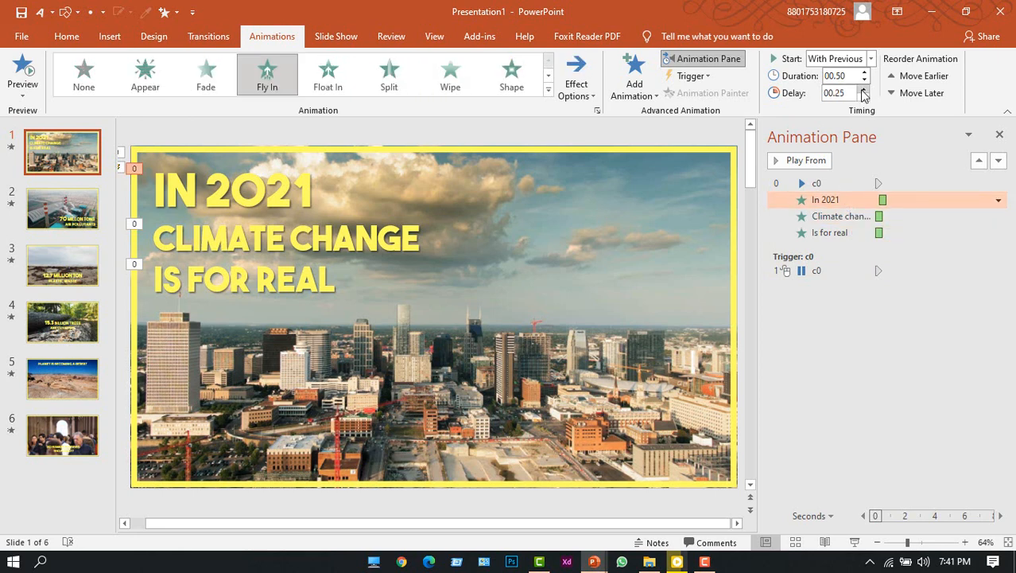
{"action": "mouse_move", "coordinate": [881, 215]}
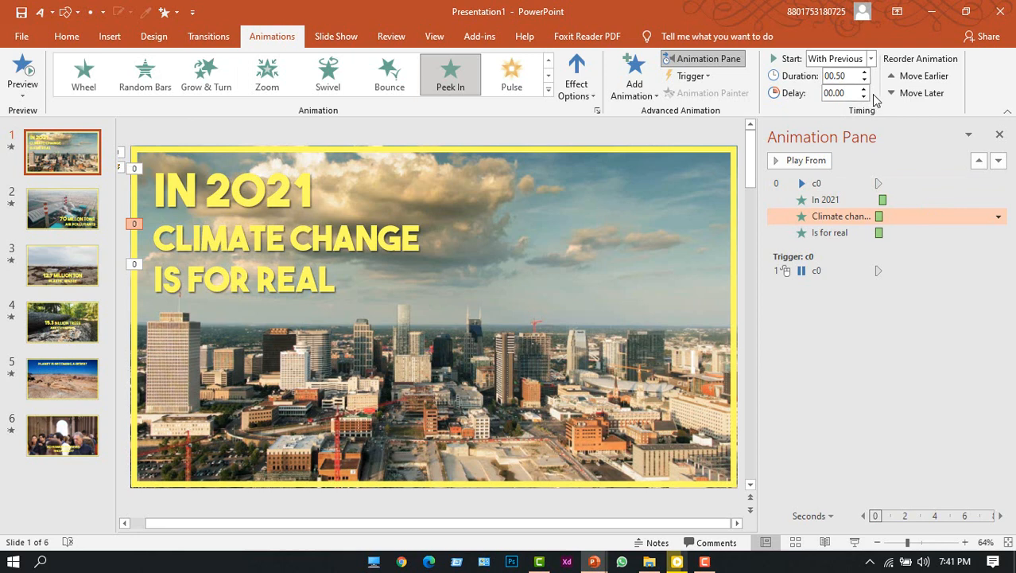
Delay the 'Climate change' and 'Is for real' entrances and preview all animations.
{"action": "left_click", "coordinate": [864, 89]}
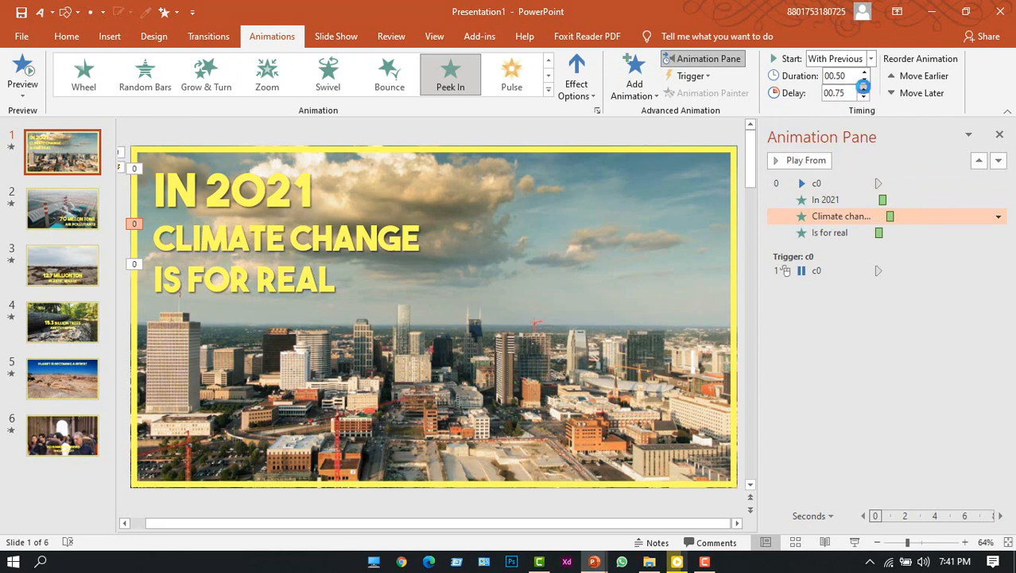
{"action": "left_click", "coordinate": [866, 96]}
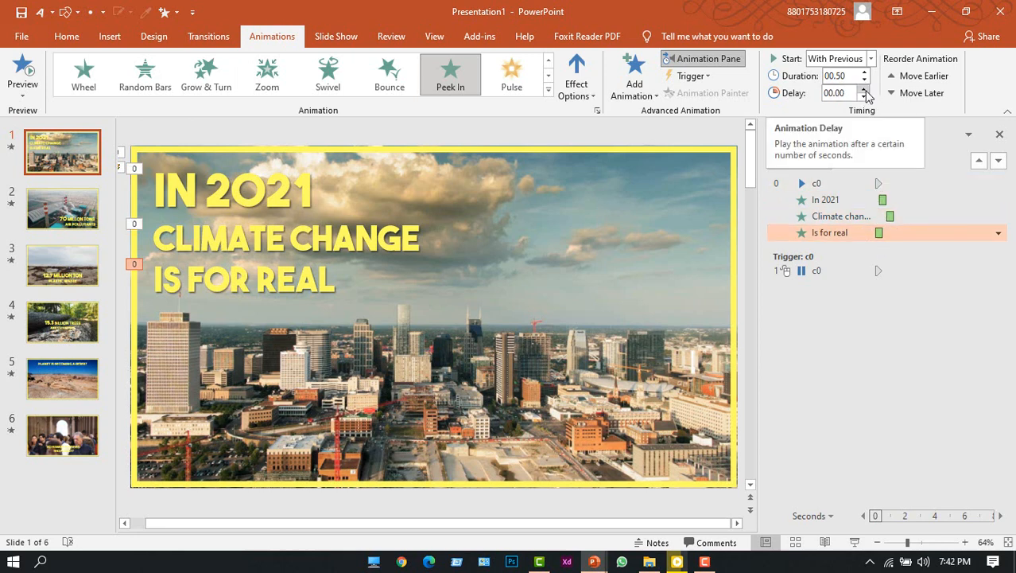
{"action": "left_click", "coordinate": [866, 89]}
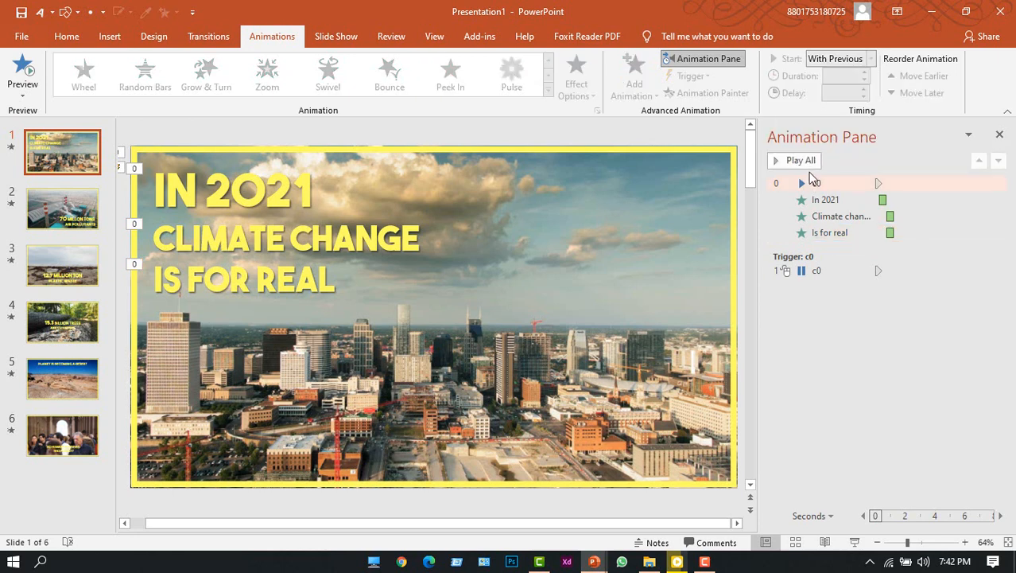
{"action": "left_click", "coordinate": [800, 160]}
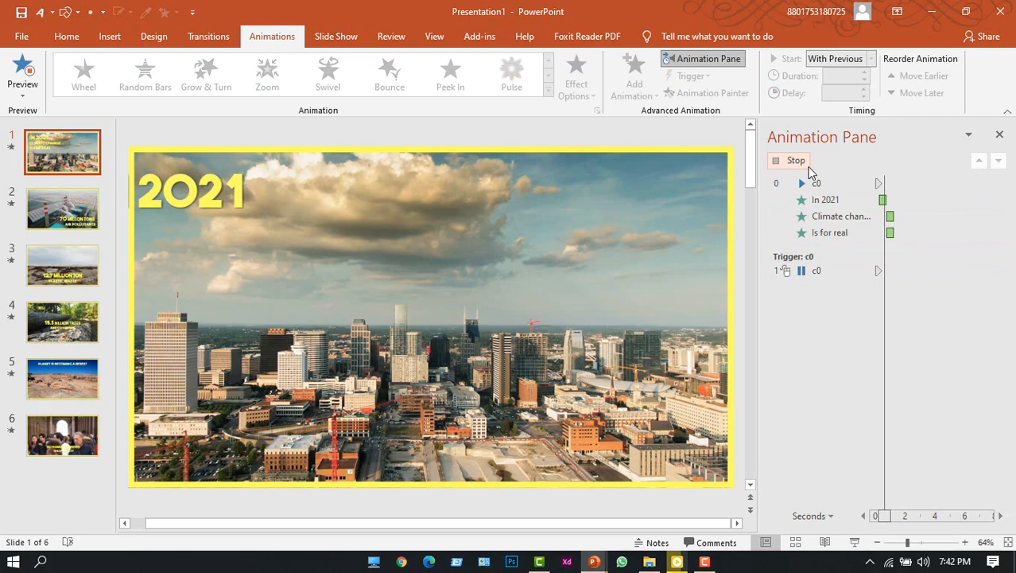
{"action": "left_click", "coordinate": [62, 208]}
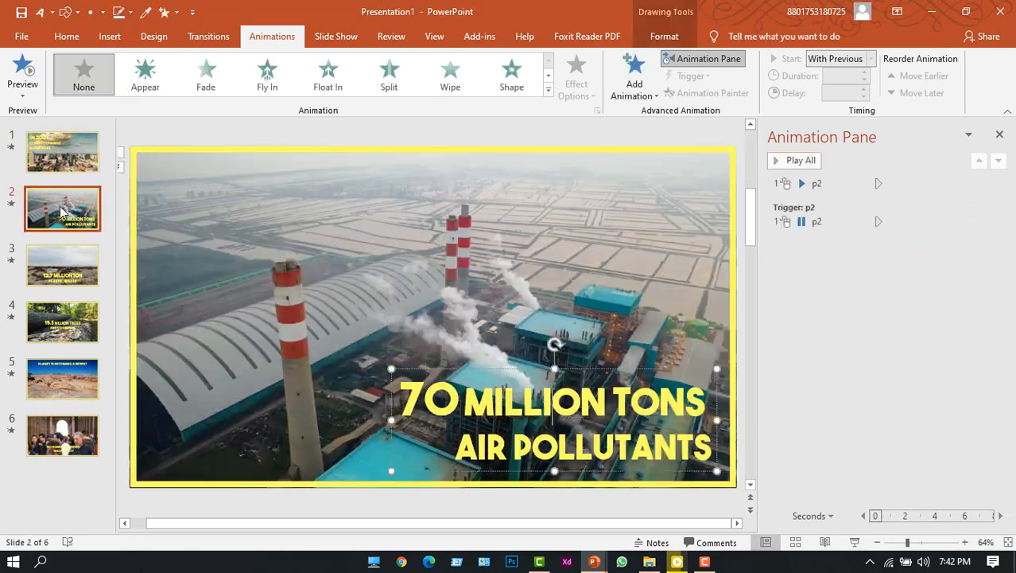
Set the slide 4 tree caption's Grow/Shrink effect to a 3-second duration.
{"action": "left_click", "coordinate": [998, 200]}
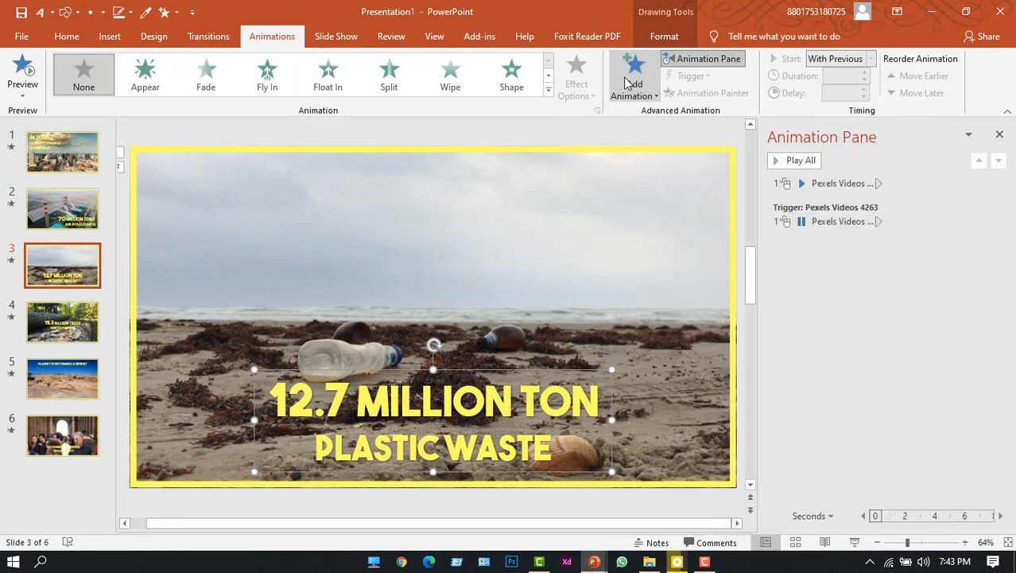
{"action": "left_click", "coordinate": [62, 322]}
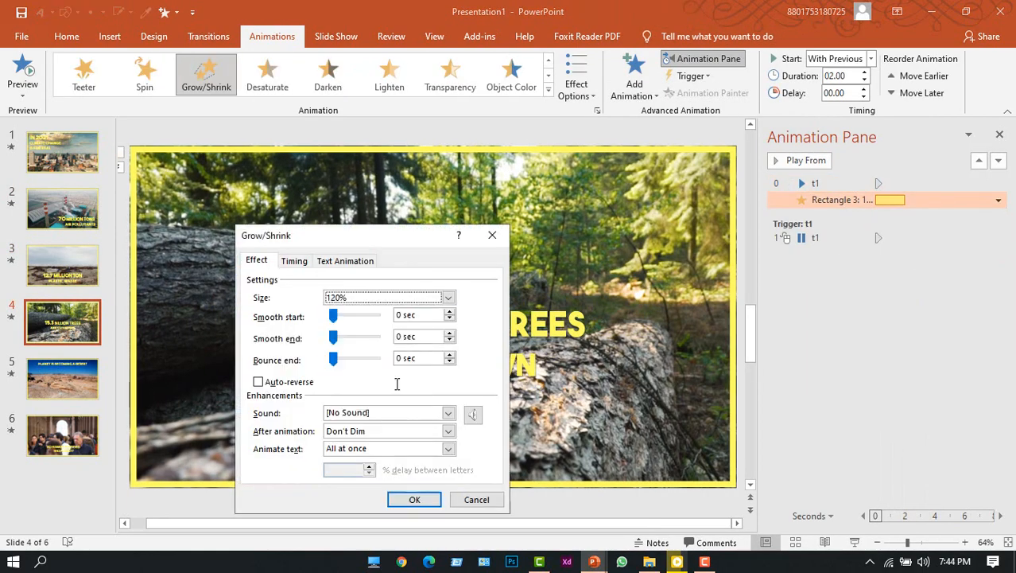
{"action": "left_click", "coordinate": [415, 499]}
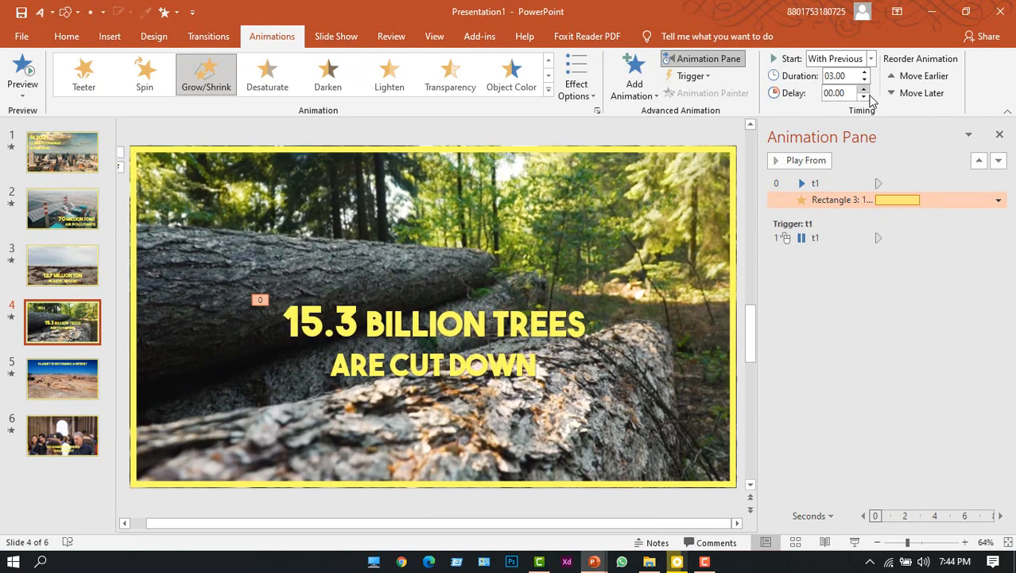
Make the slide 6 question appear letter by letter.
{"action": "left_click", "coordinate": [62, 378]}
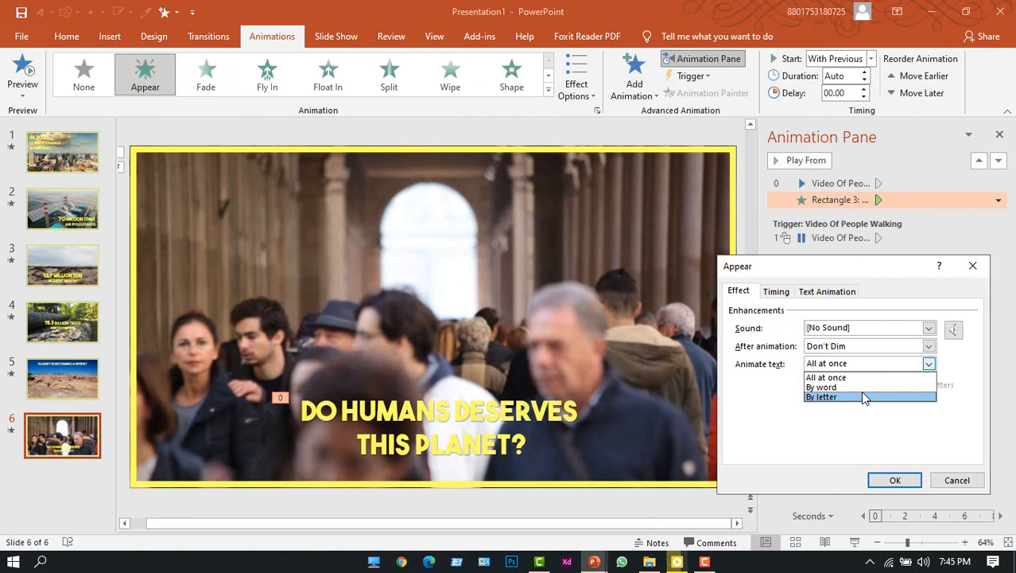
{"action": "left_click", "coordinate": [895, 480]}
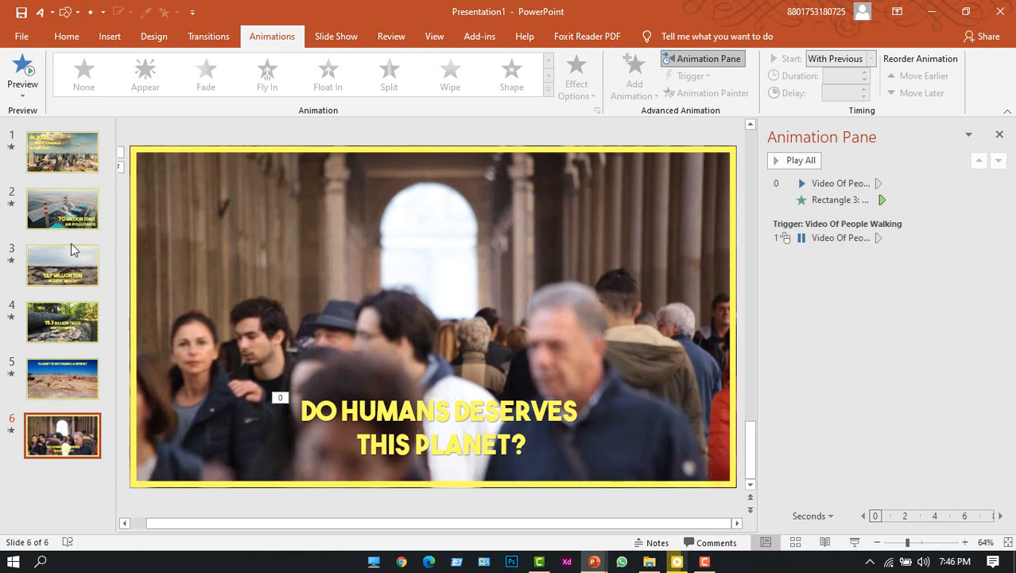
{"action": "left_click", "coordinate": [62, 322]}
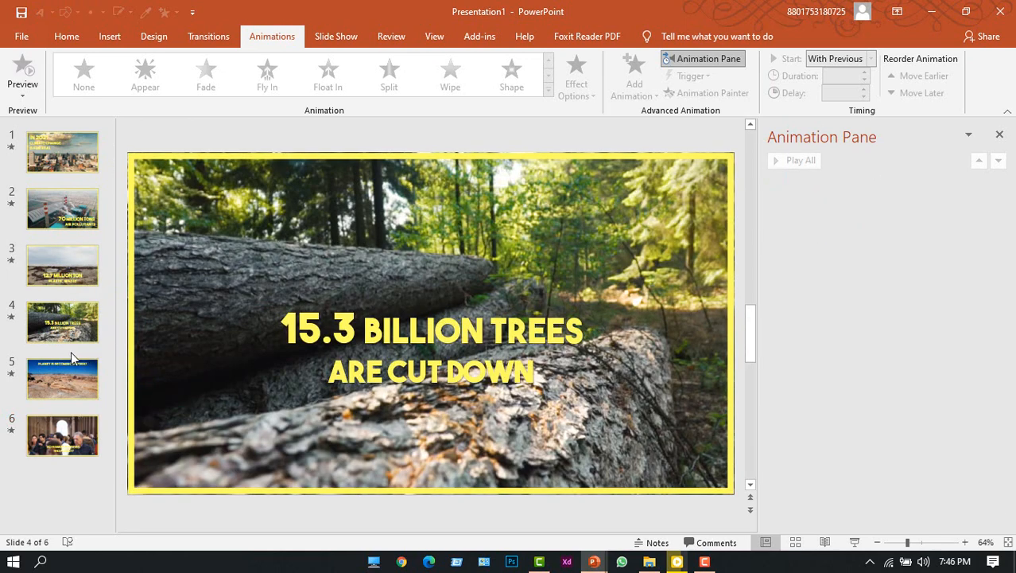
Insert a new Blank-layout slide as slide 5, after the trees slide.
{"action": "right_click", "coordinate": [71, 358]}
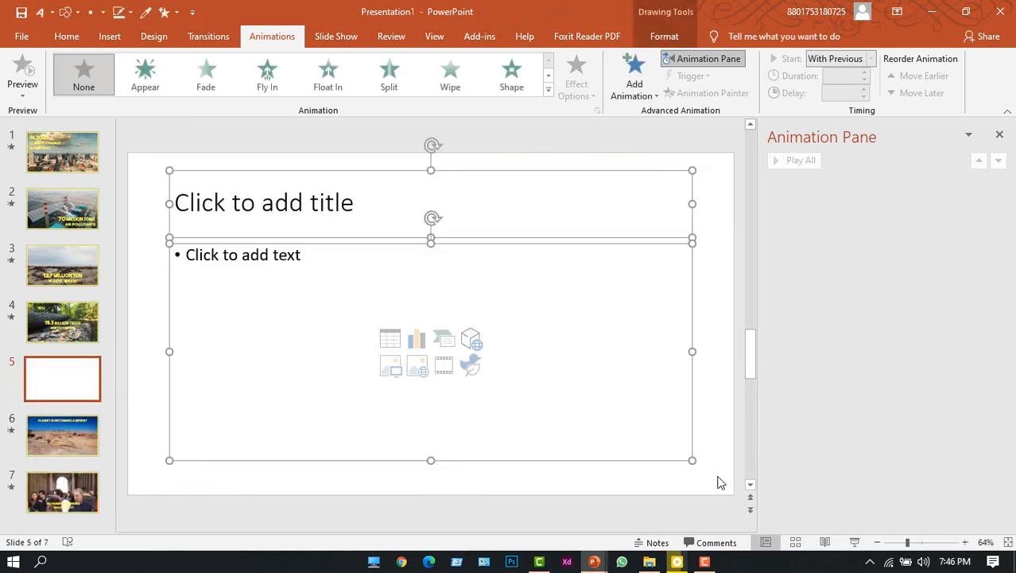
{"action": "left_click", "coordinate": [999, 134]}
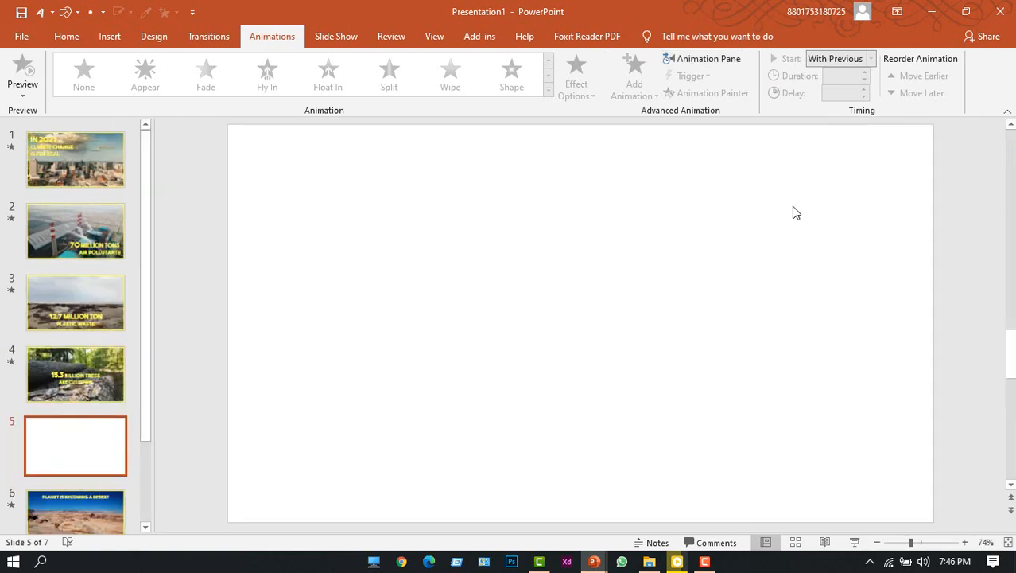
{"action": "right_click", "coordinate": [797, 212]}
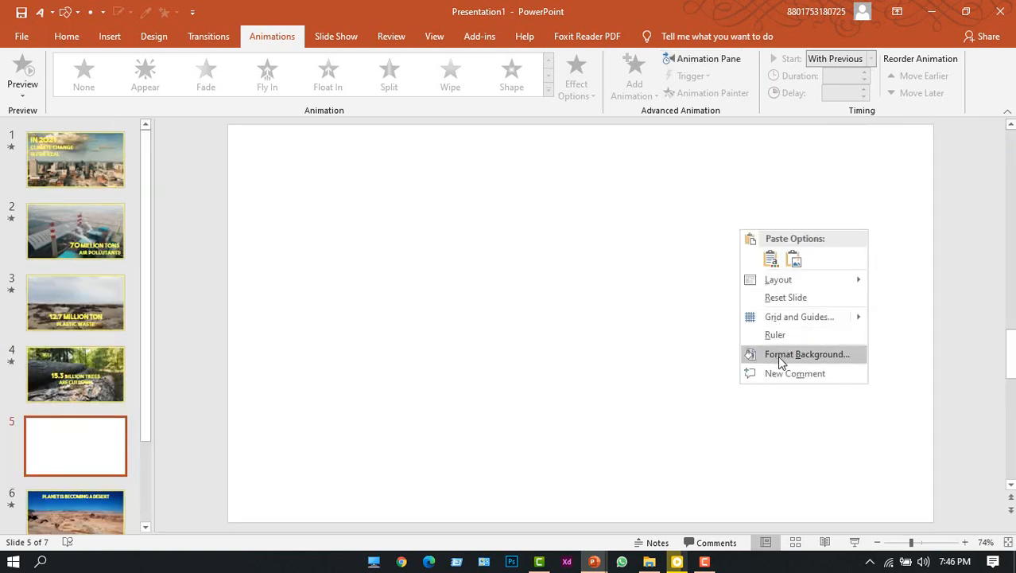
Fill slide 5's background with a solid dark charcoal colour.
{"action": "left_click", "coordinate": [807, 354]}
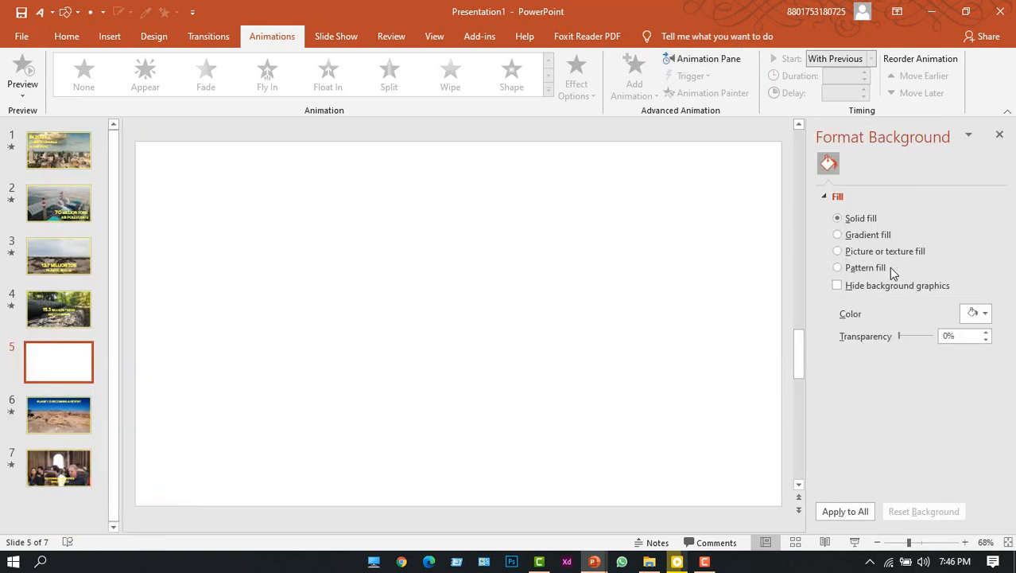
{"action": "left_click", "coordinate": [983, 312]}
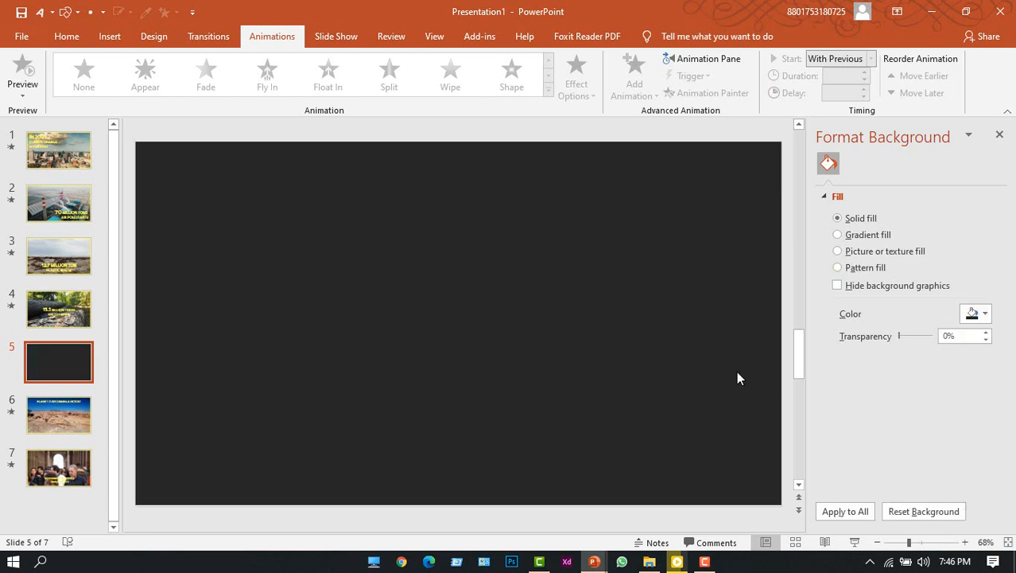
{"action": "mouse_move", "coordinate": [167, 109]}
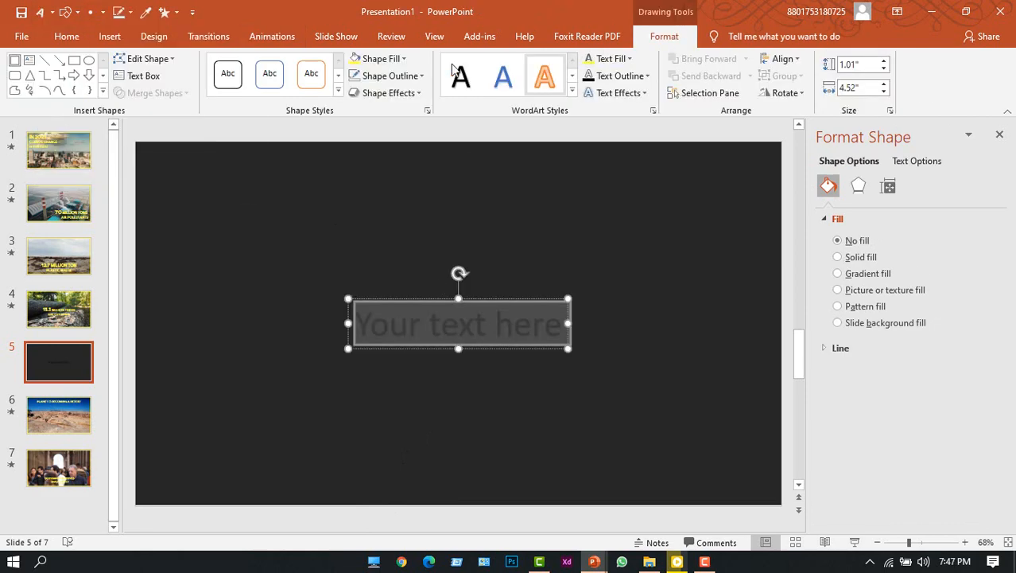
Type the EVERY YEAR / INCREASING caption, select the EVERY YEAR line, and show Animations.
{"action": "type", "text": "Eve"}
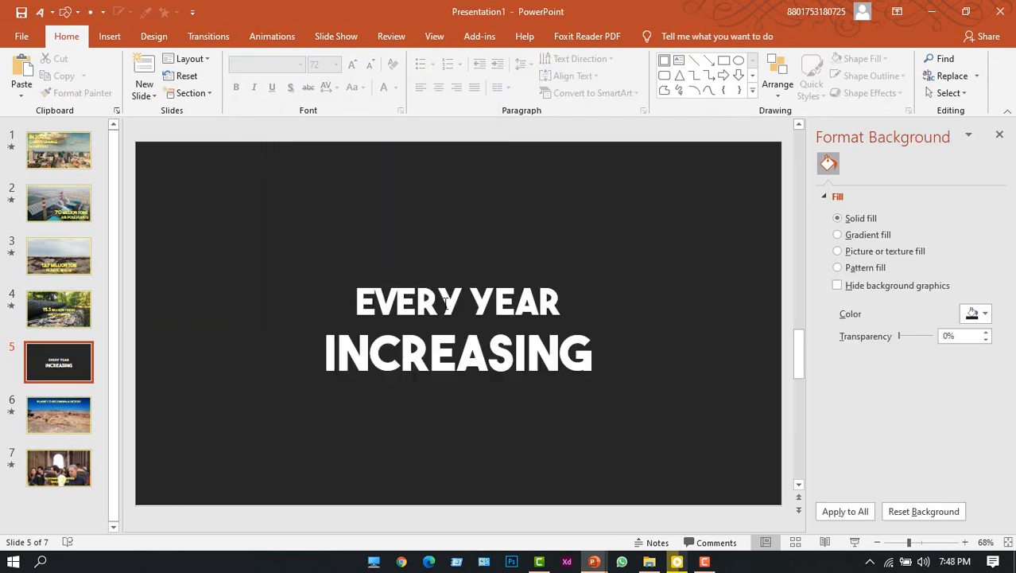
{"action": "left_click", "coordinate": [458, 302]}
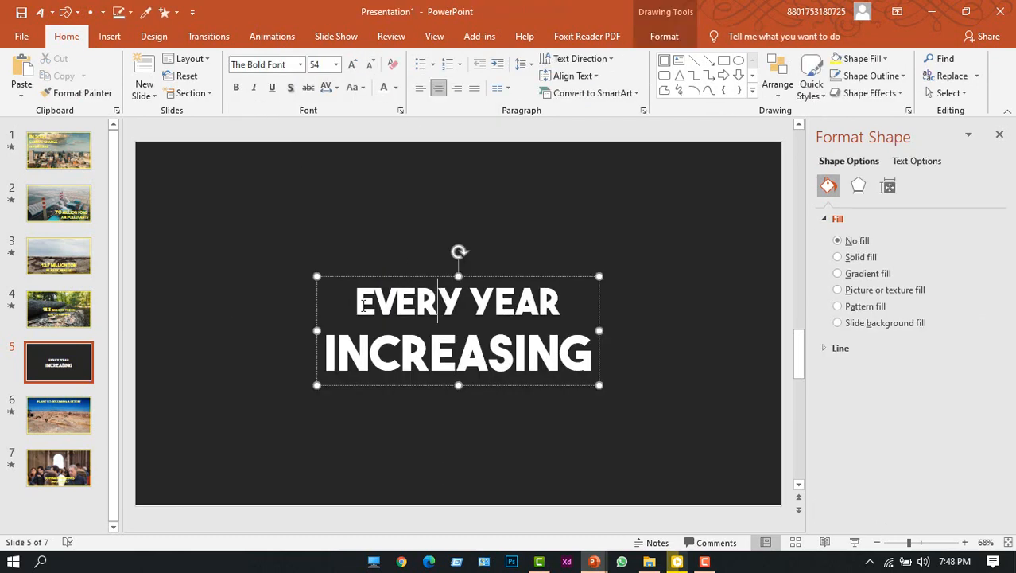
{"action": "triple_click", "coordinate": [460, 301]}
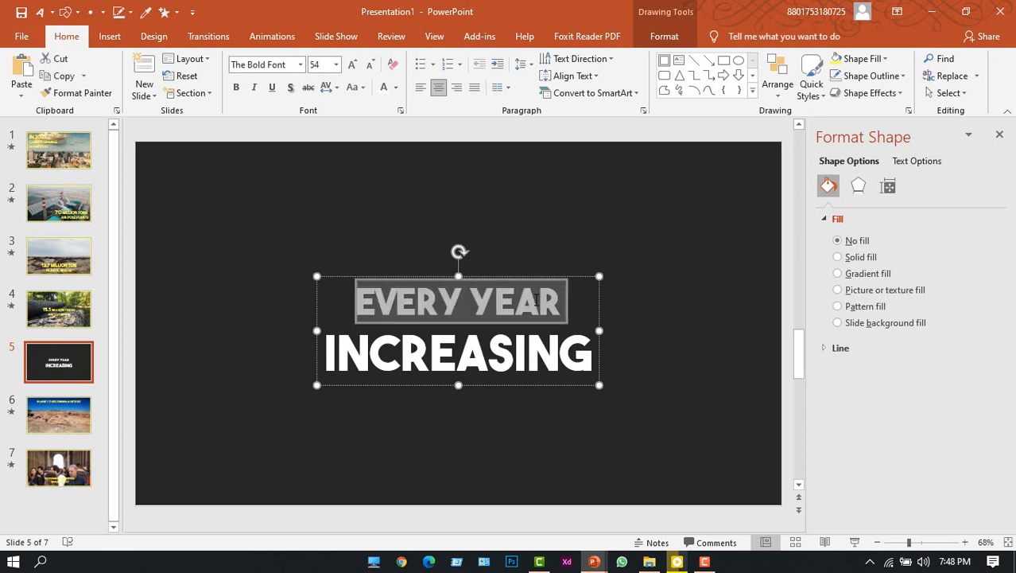
{"action": "left_click", "coordinate": [272, 36]}
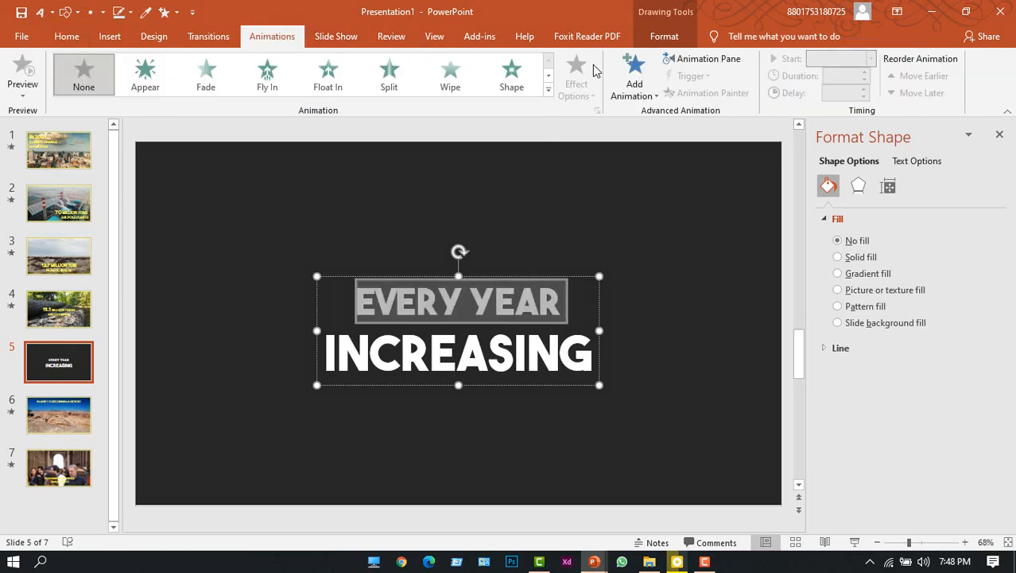
Apply Fade entrances to EVERY YEAR and INCREASING, then close the Format Background pane.
{"action": "left_click", "coordinate": [634, 76]}
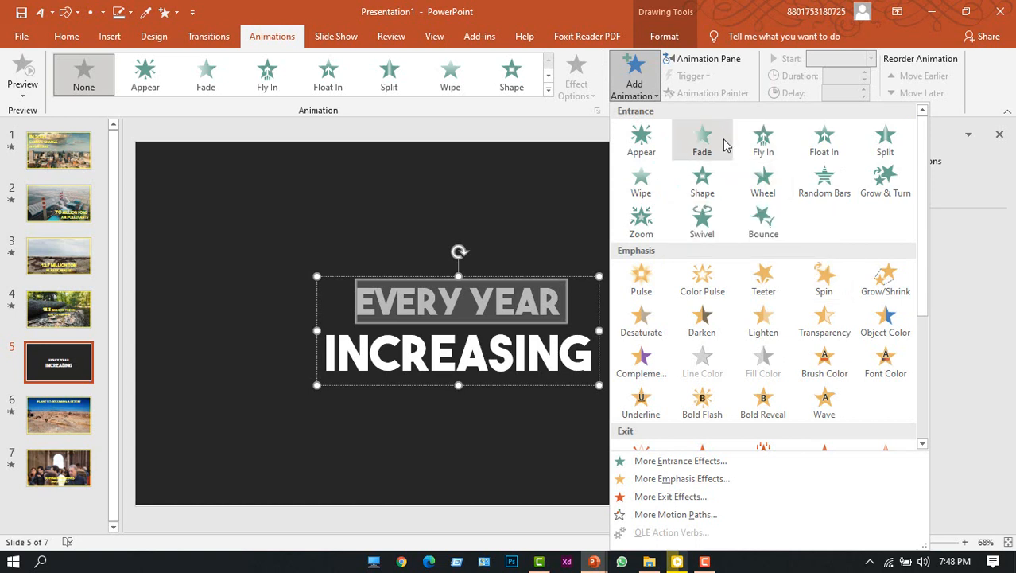
{"action": "left_click", "coordinate": [702, 139]}
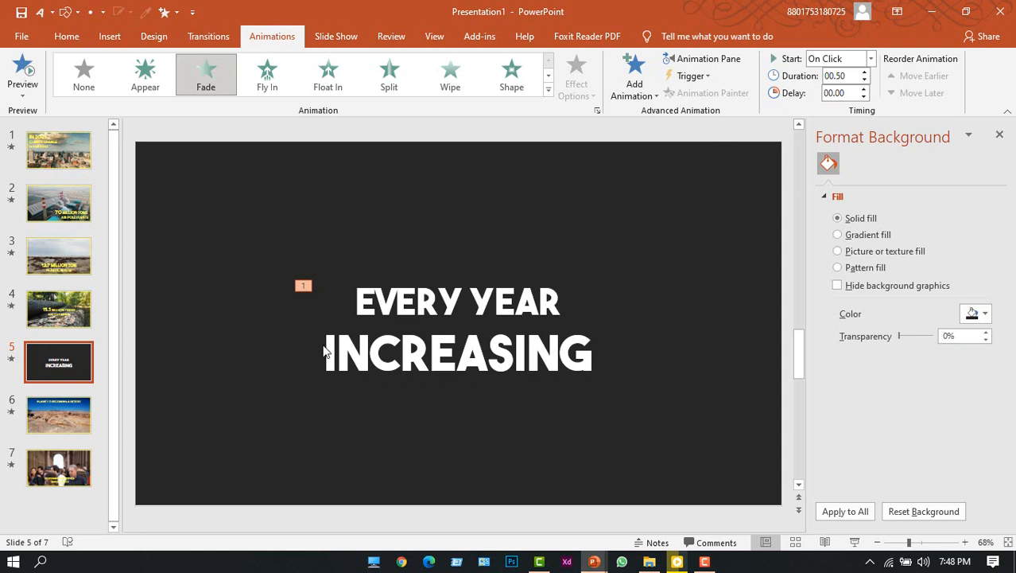
{"action": "left_click", "coordinate": [457, 354]}
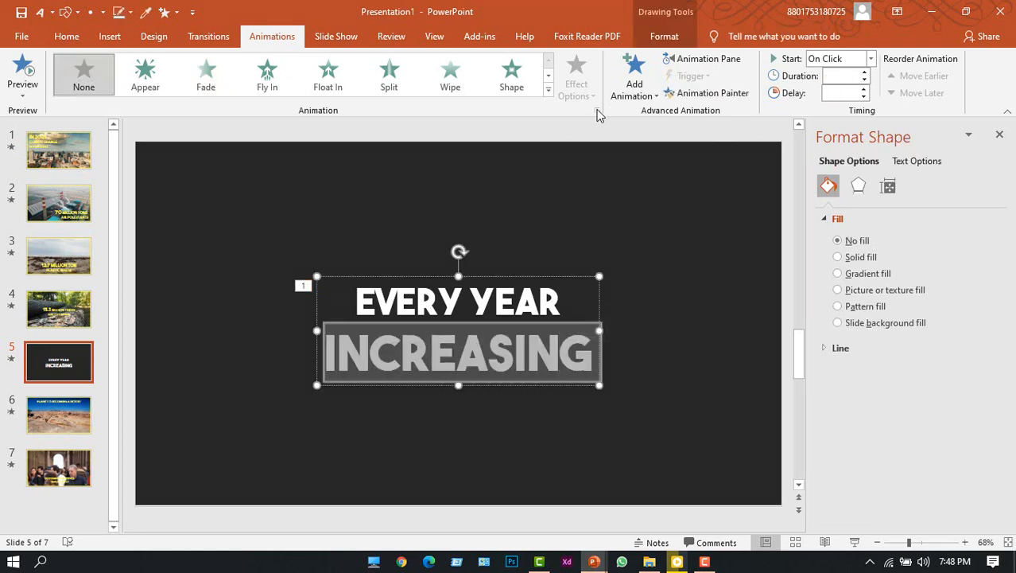
{"action": "mouse_move", "coordinate": [702, 150]}
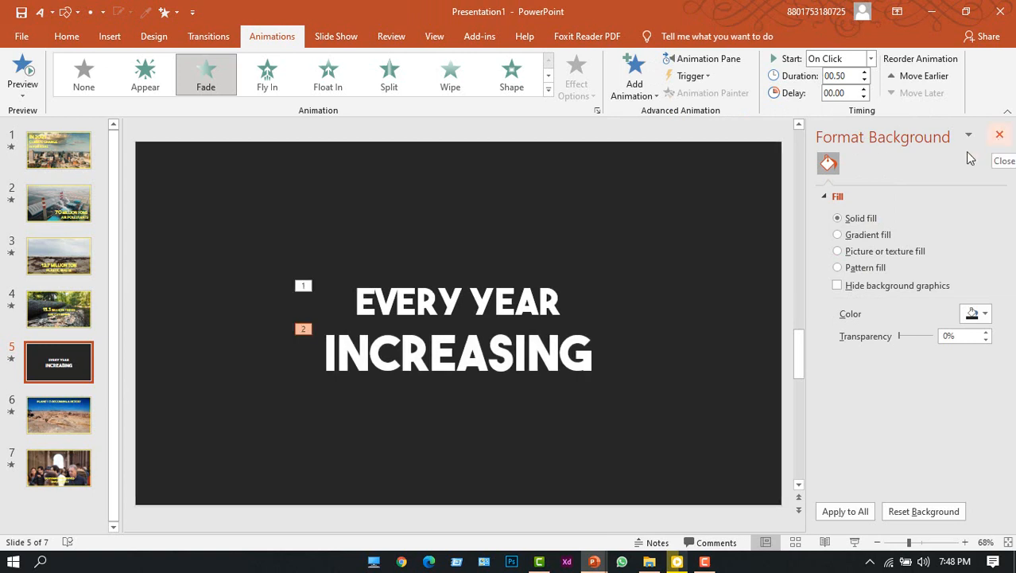
{"action": "mouse_move", "coordinate": [1001, 136]}
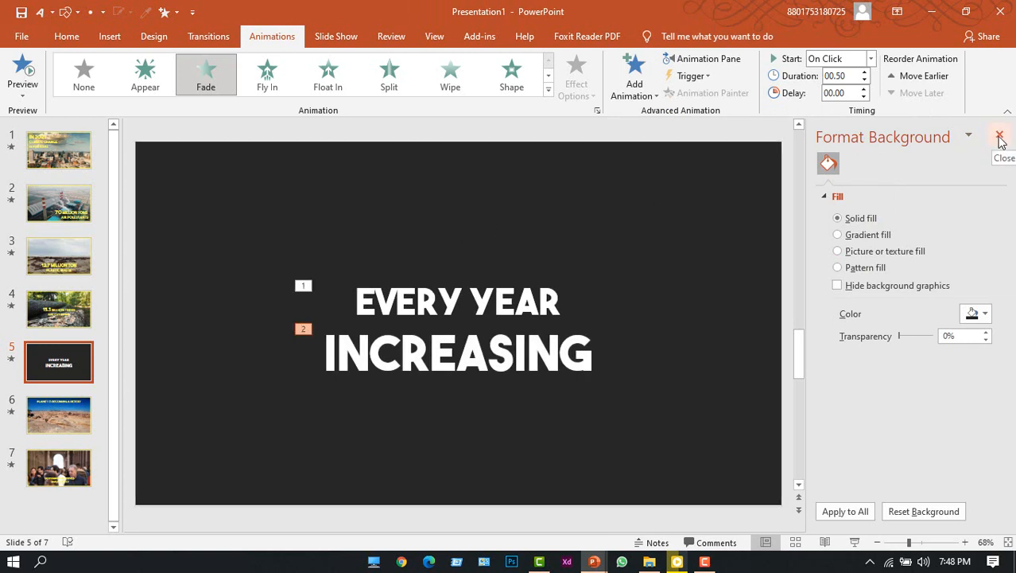
{"action": "left_click", "coordinate": [1000, 136]}
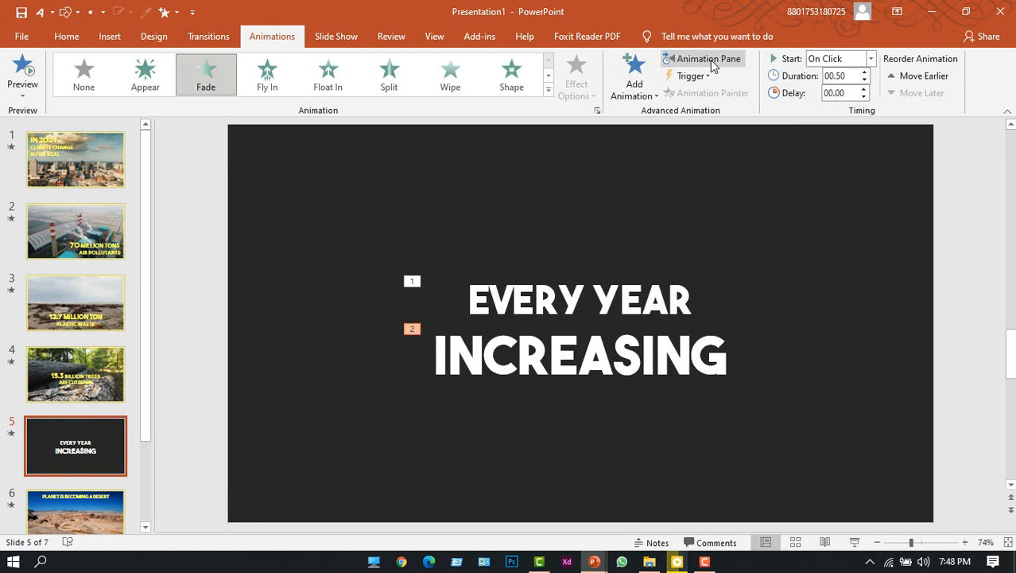
Set both fades to With Previous, 01.75 duration, with a slight delay on INCREASING.
{"action": "left_click", "coordinate": [703, 58]}
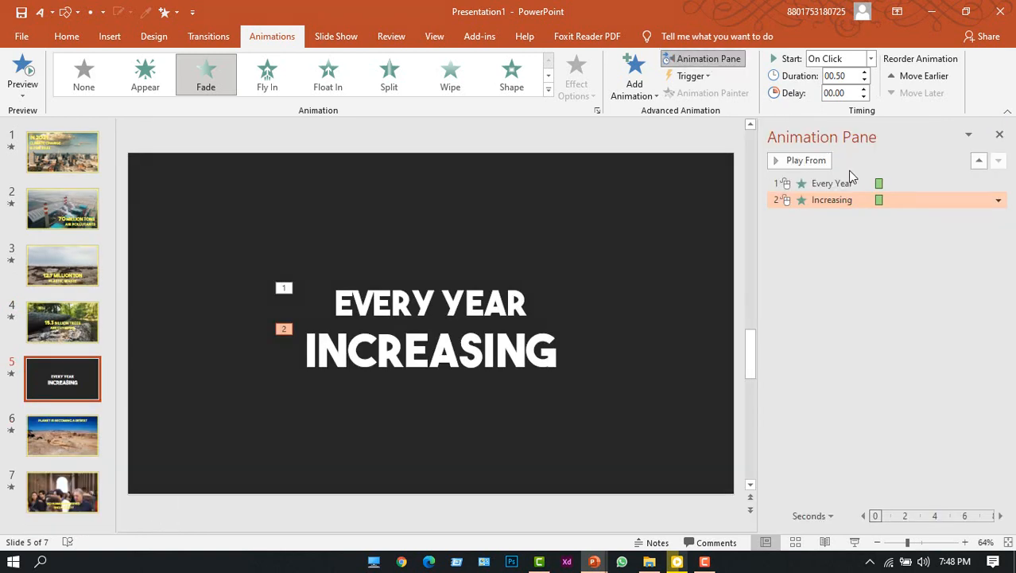
{"action": "left_click", "coordinate": [835, 58]}
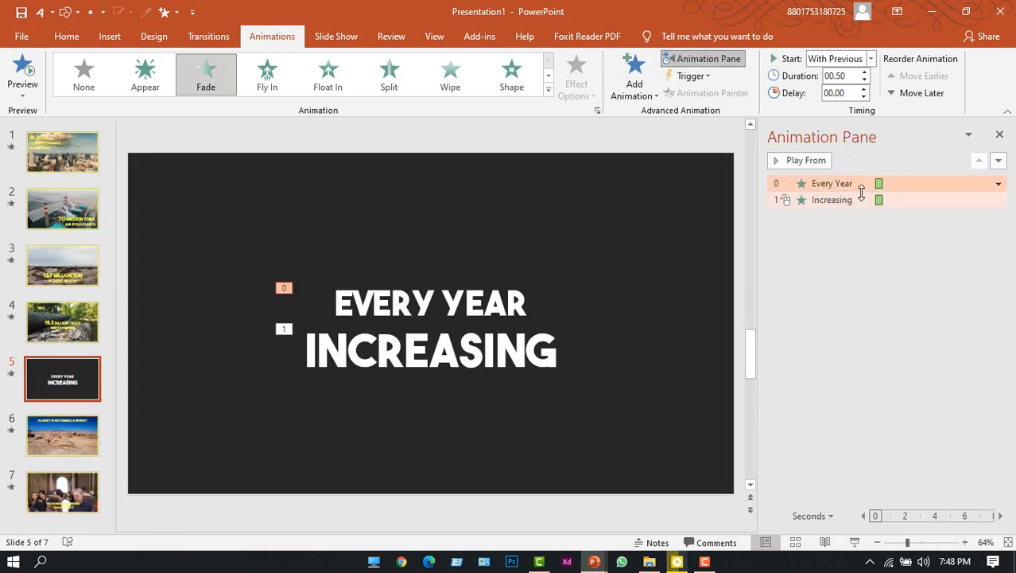
{"action": "left_click", "coordinate": [863, 73]}
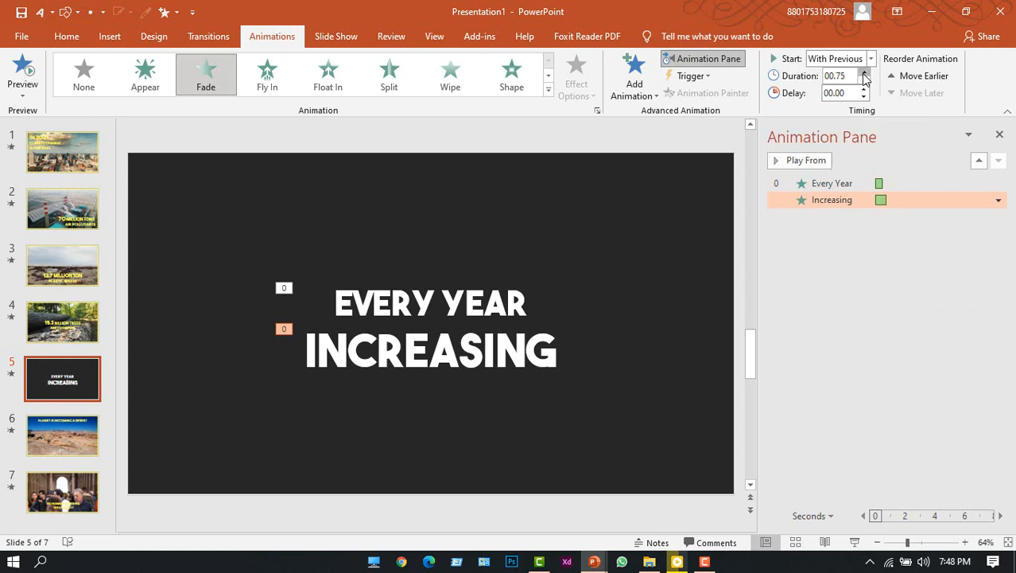
{"action": "left_click", "coordinate": [863, 80]}
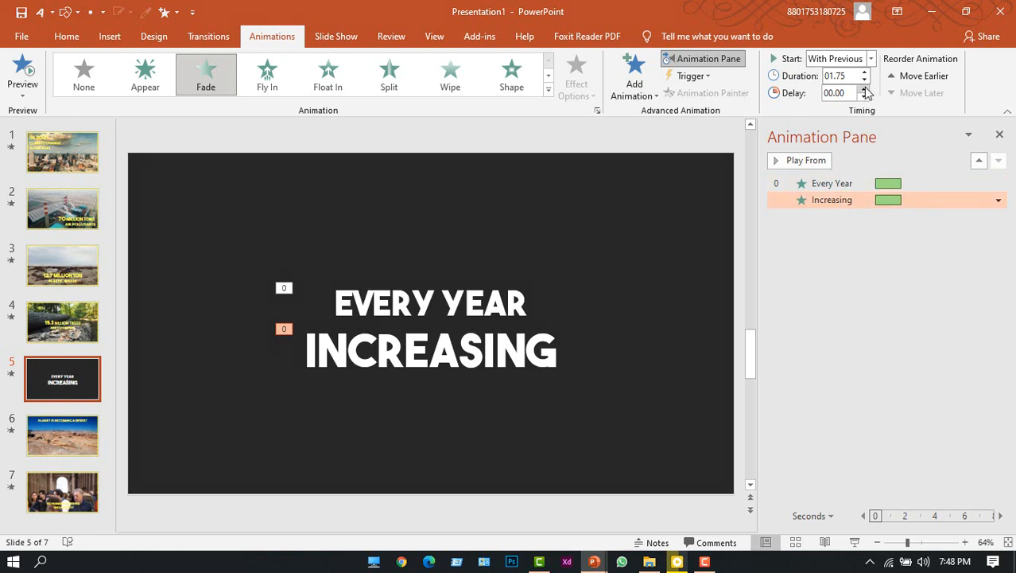
{"action": "left_click", "coordinate": [864, 89]}
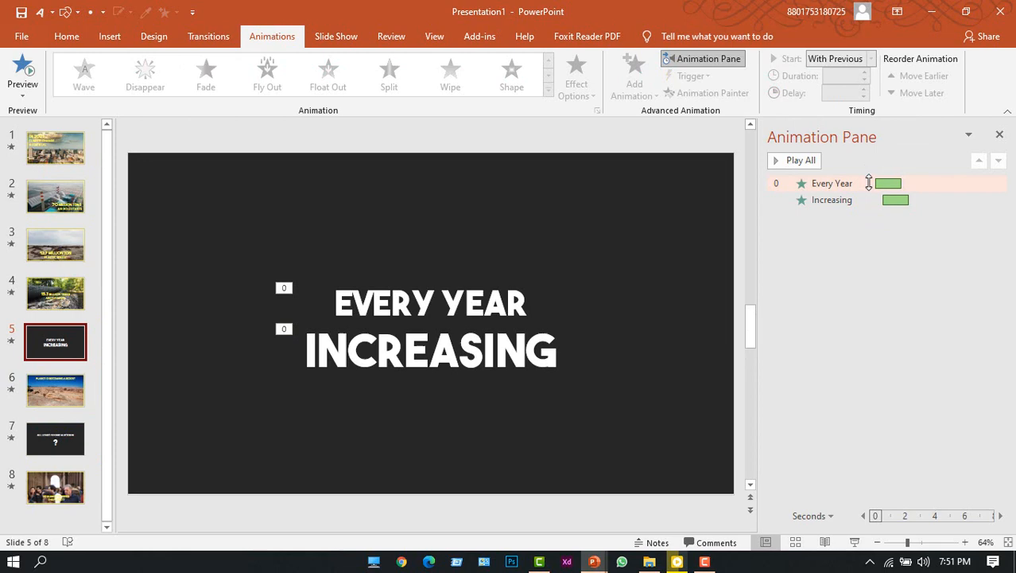
Add a Fade exit to slide 5's text, starting With Previous, and adjust its duration.
{"action": "left_click", "coordinate": [832, 199]}
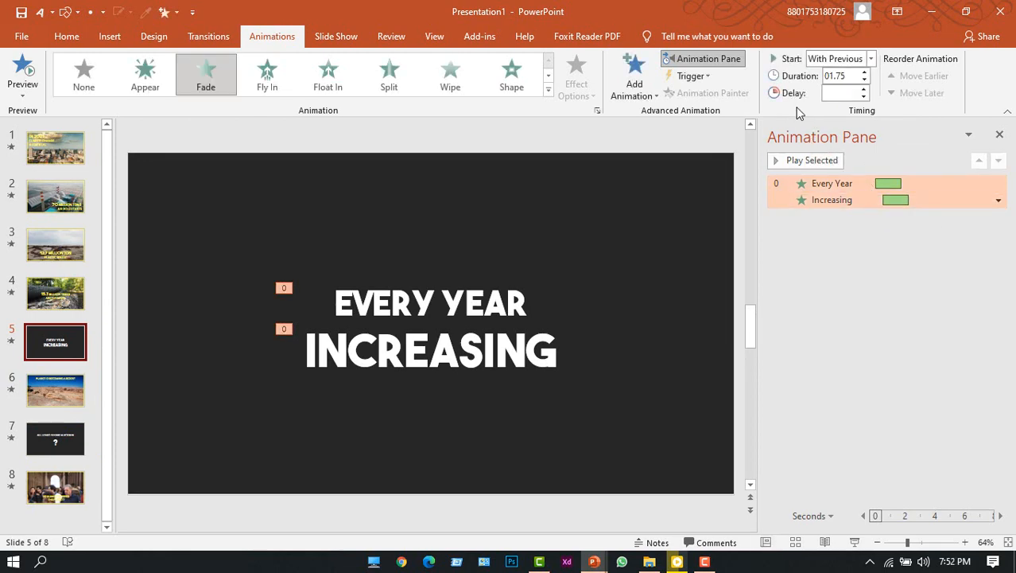
{"action": "left_click", "coordinate": [634, 72]}
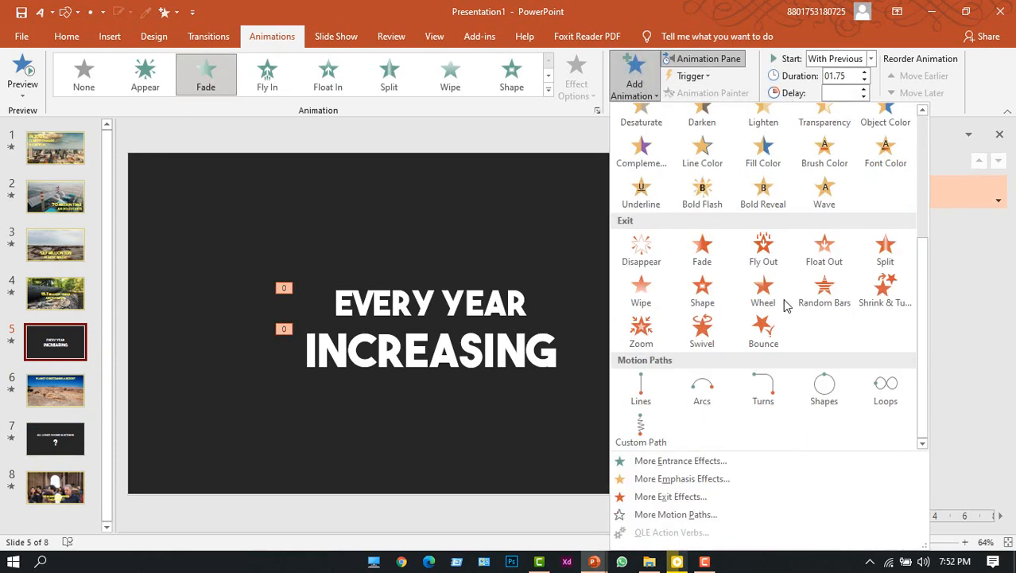
{"action": "left_click", "coordinate": [701, 250]}
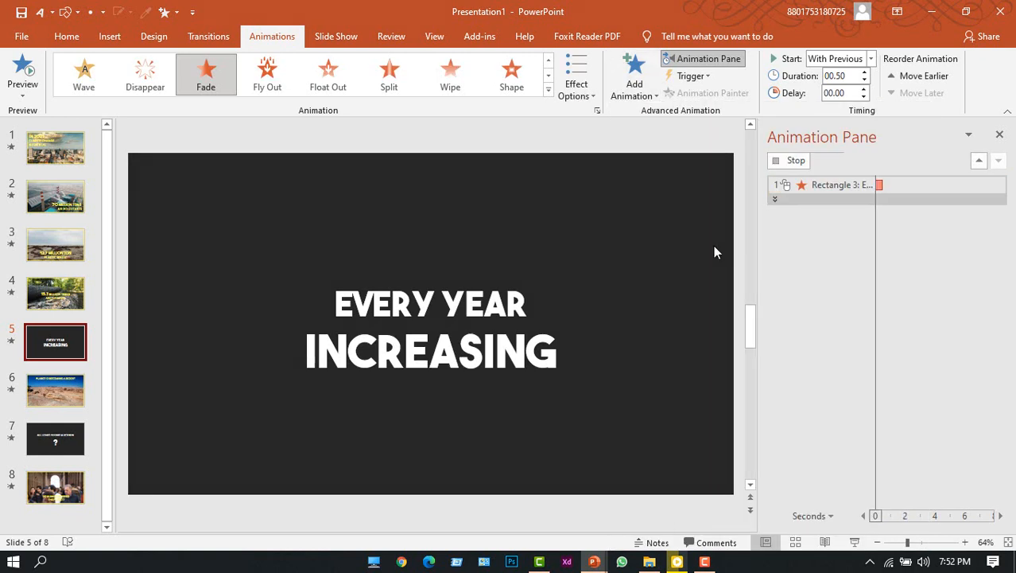
{"action": "left_click", "coordinate": [998, 217]}
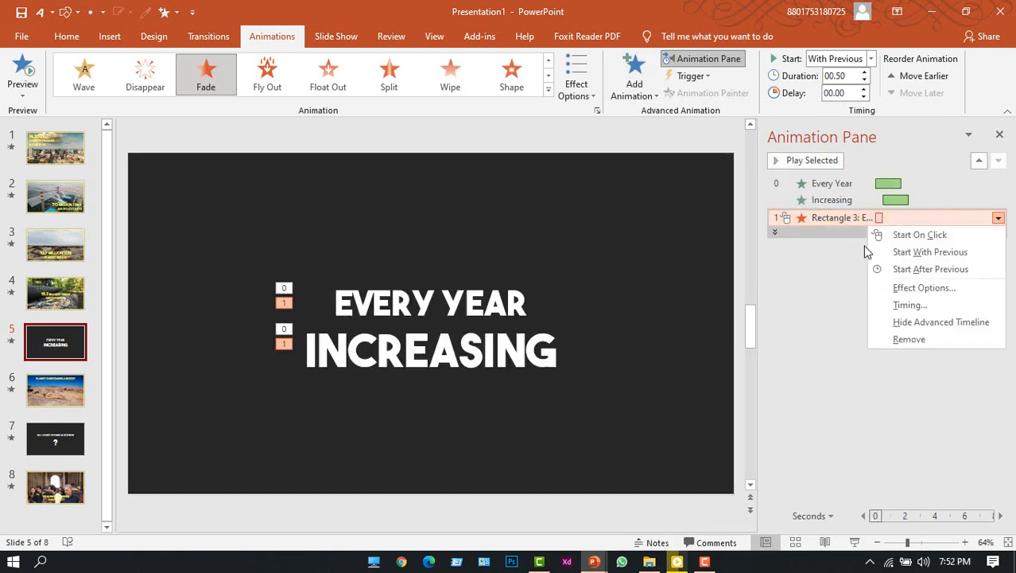
{"action": "mouse_move", "coordinate": [930, 251]}
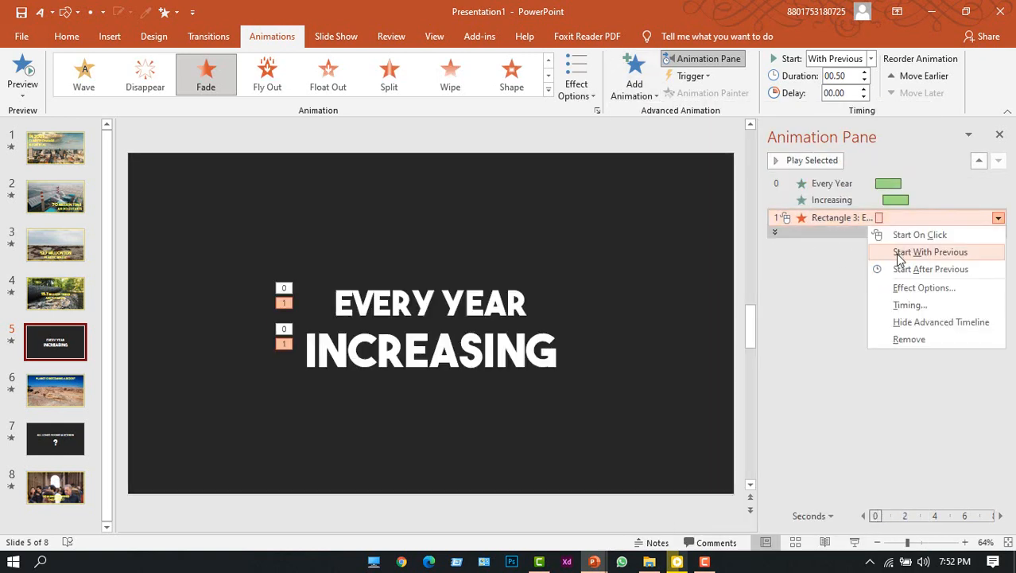
{"action": "left_click", "coordinate": [931, 251]}
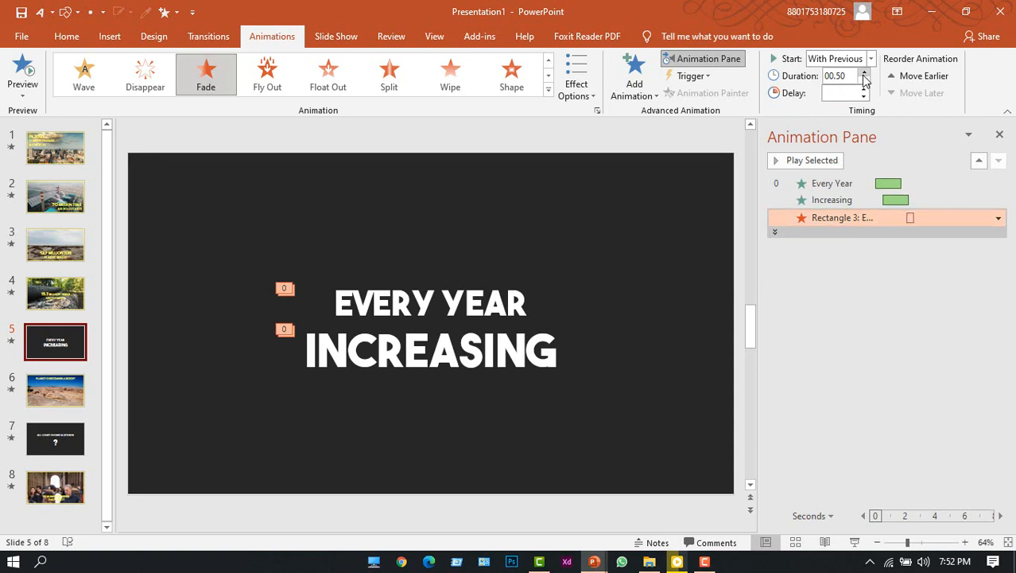
{"action": "left_click", "coordinate": [864, 72]}
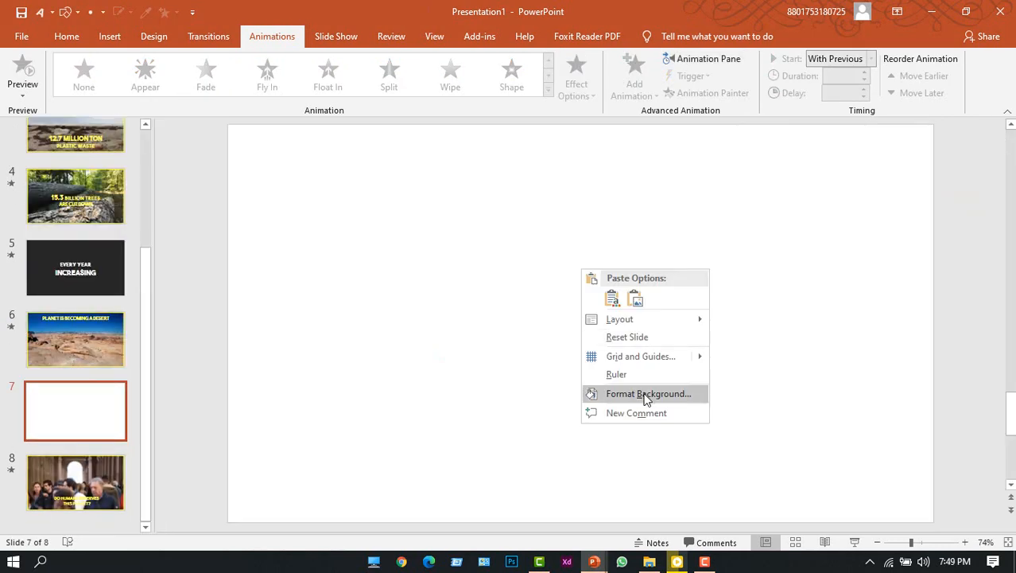
Bring up Format Background for blank slide 7 to give it a dark fill.
{"action": "left_click", "coordinate": [649, 393]}
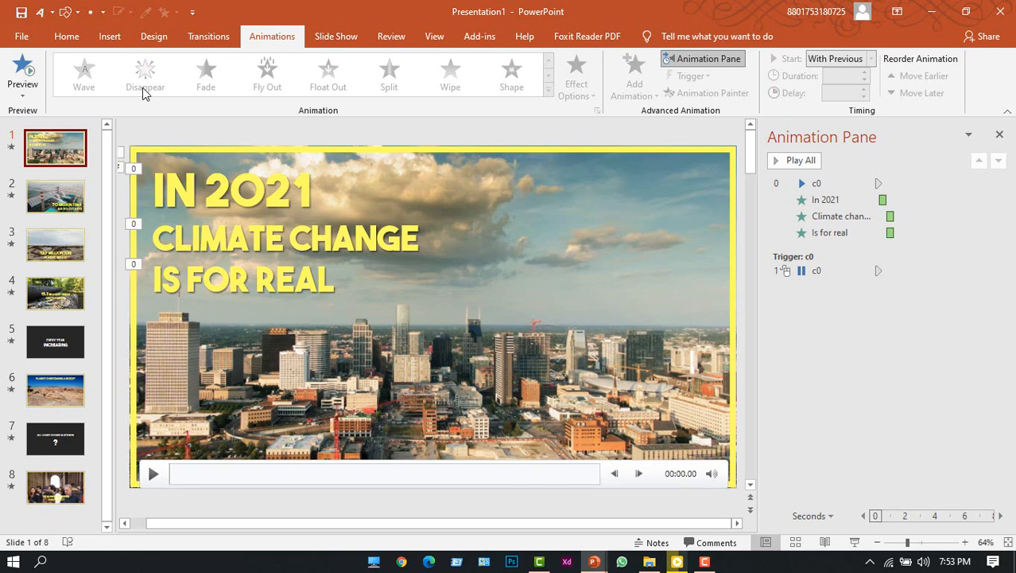
Export the presentation as a Full HD 1080p video, reaching the MPEG-4 save dialog.
{"action": "left_click", "coordinate": [22, 36]}
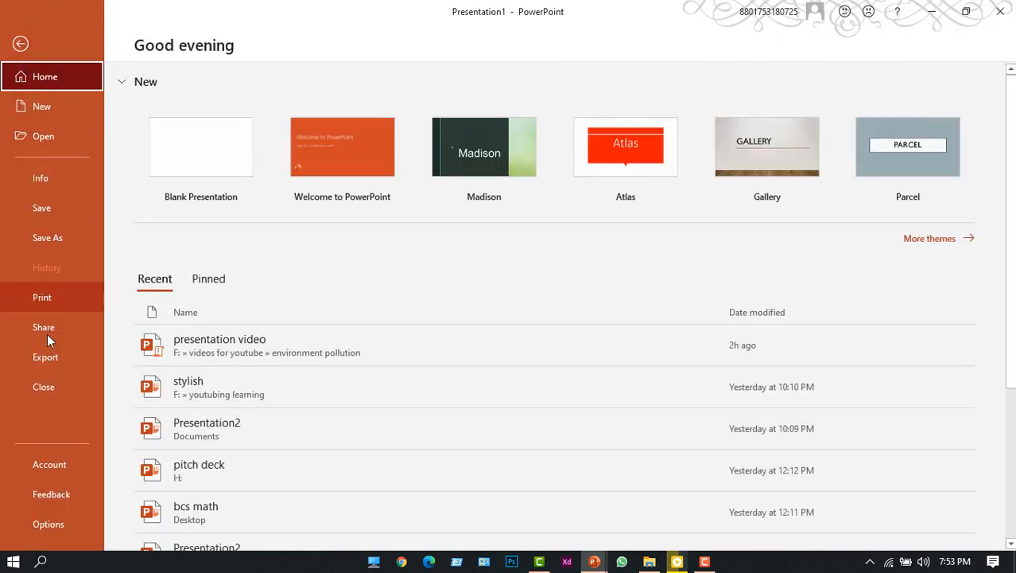
{"action": "left_click", "coordinate": [43, 357]}
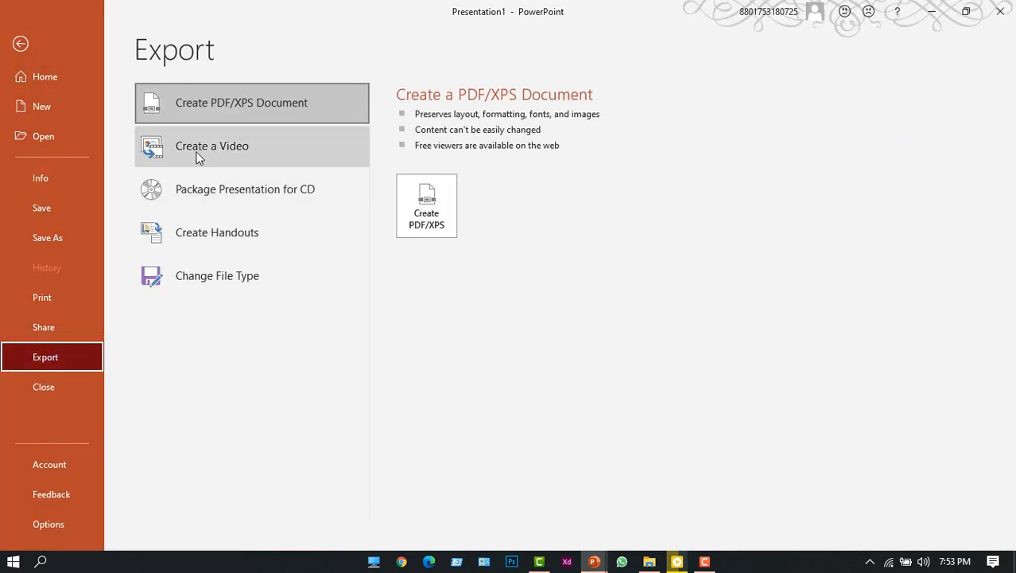
{"action": "left_click", "coordinate": [212, 146]}
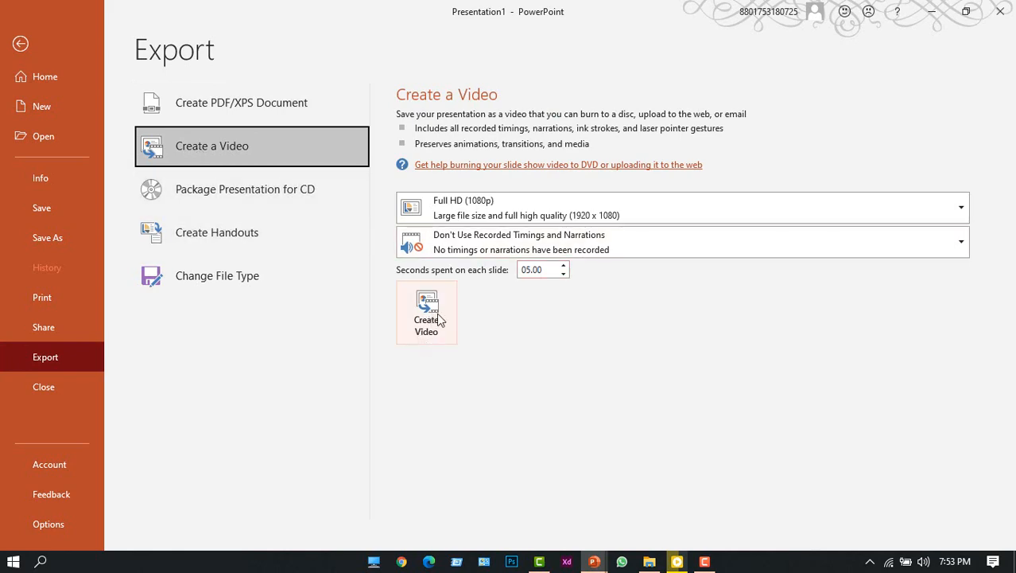
{"action": "left_click", "coordinate": [426, 311]}
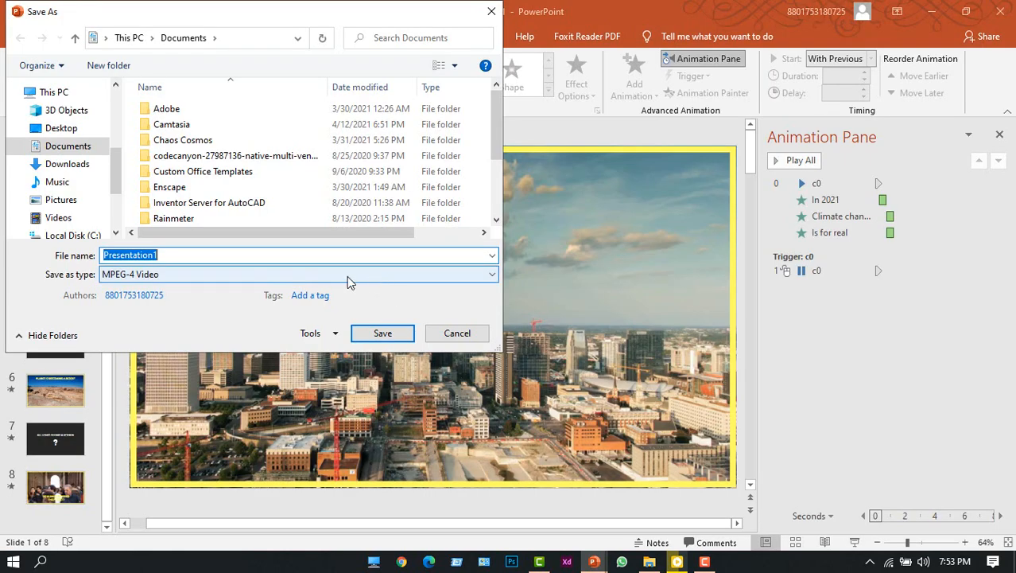
{"action": "mouse_move", "coordinate": [288, 202]}
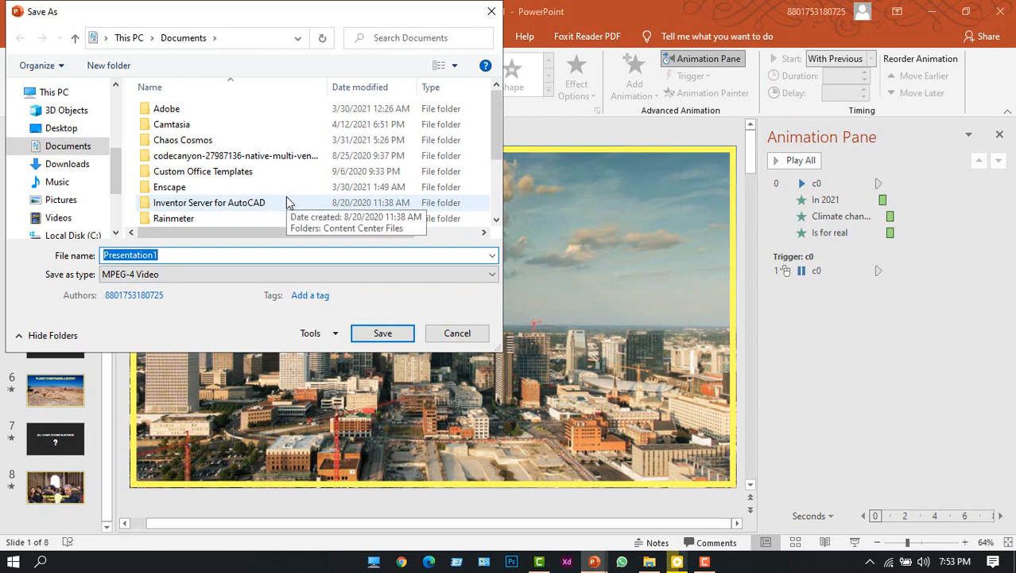